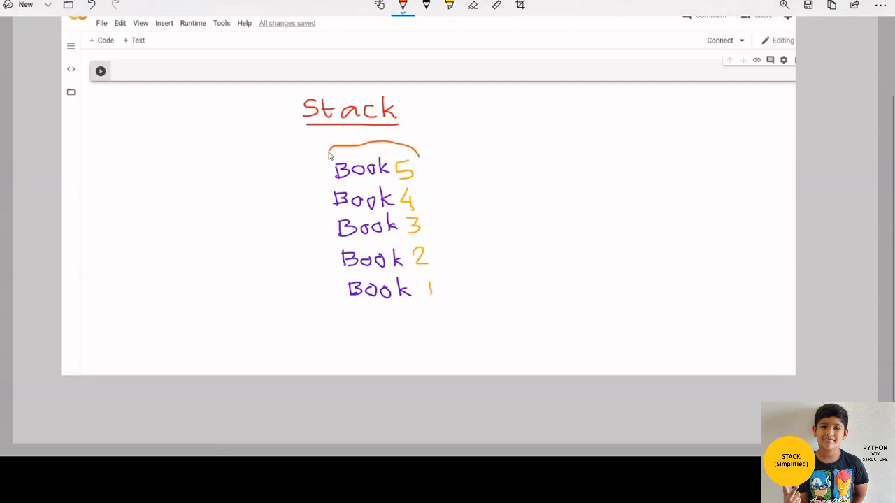
- Circle Book 5 at the top of the stack sketch and draw an arrow pointing away from it
left_click_drag(328, 155, 419, 175)
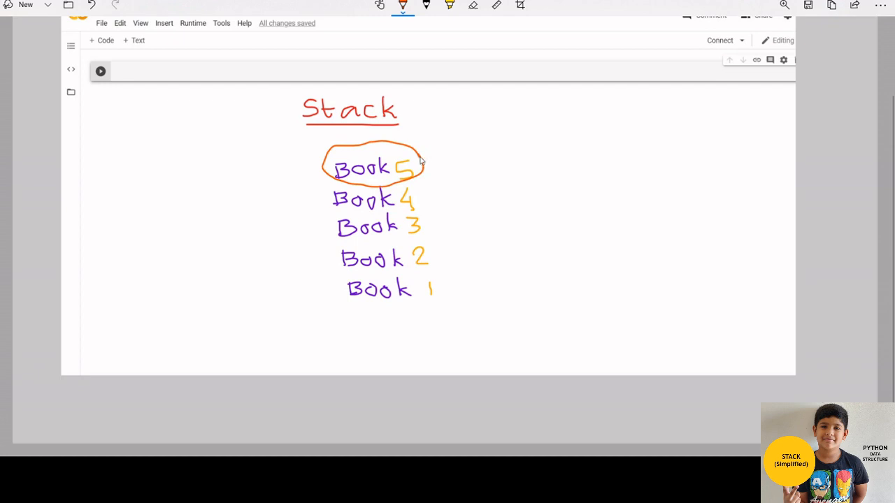
mouse_move(732, 66)
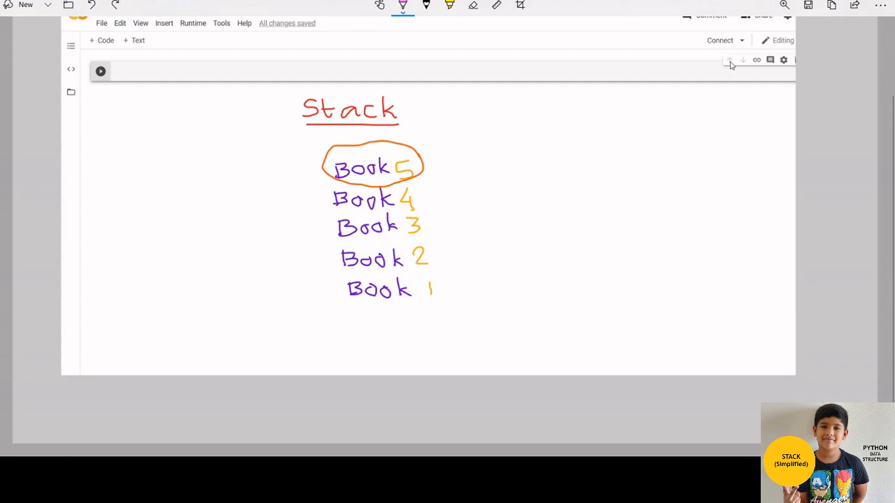
left_click_drag(422, 160, 469, 162)
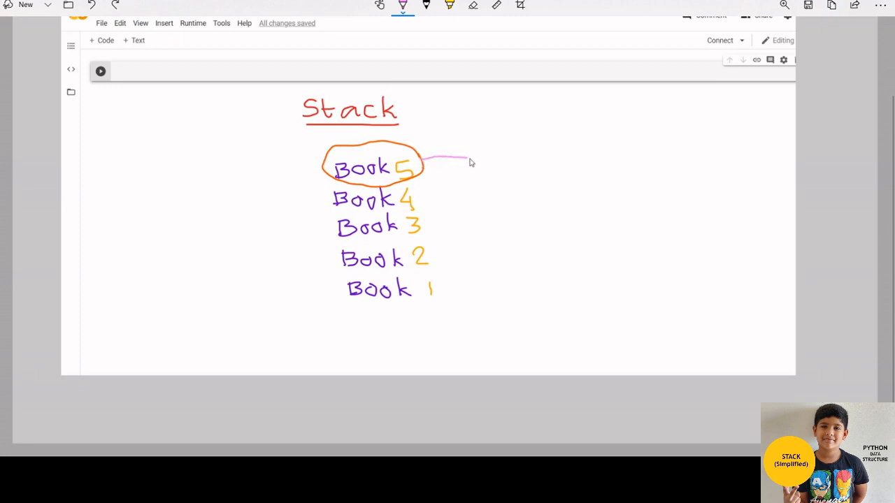
left_click_drag(454, 161, 479, 154)
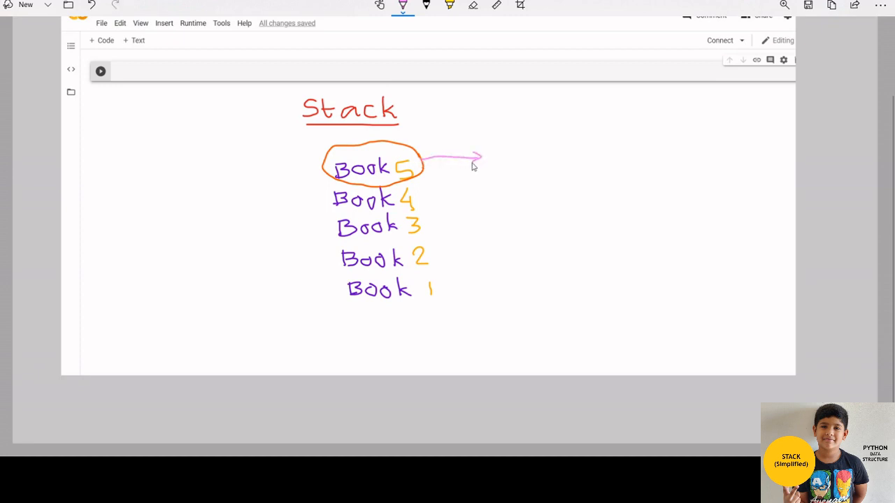
mouse_move(509, 196)
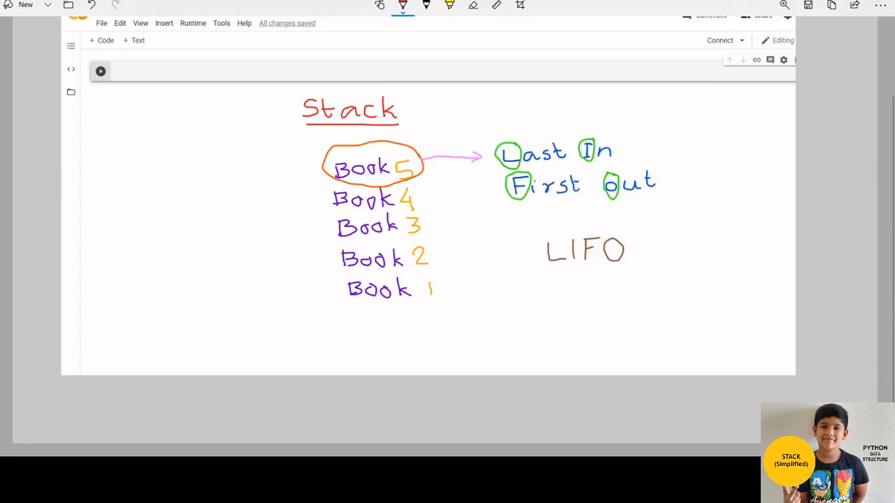
mouse_move(597, 163)
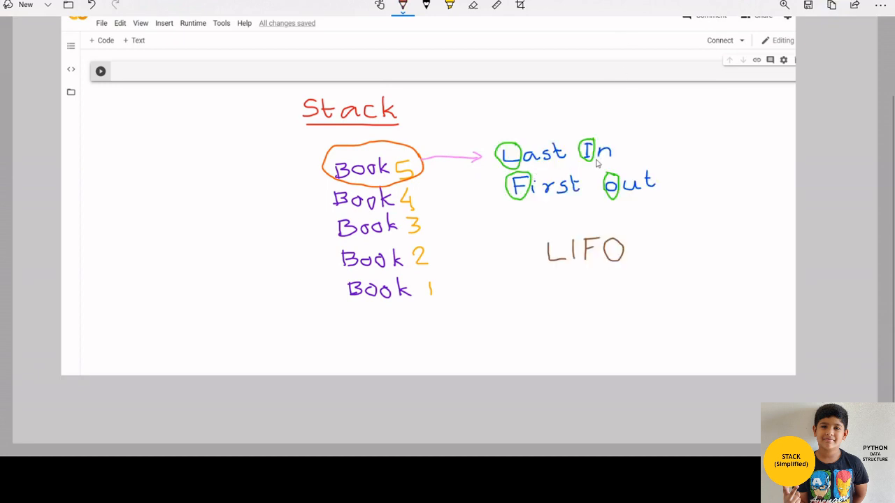
mouse_move(573, 203)
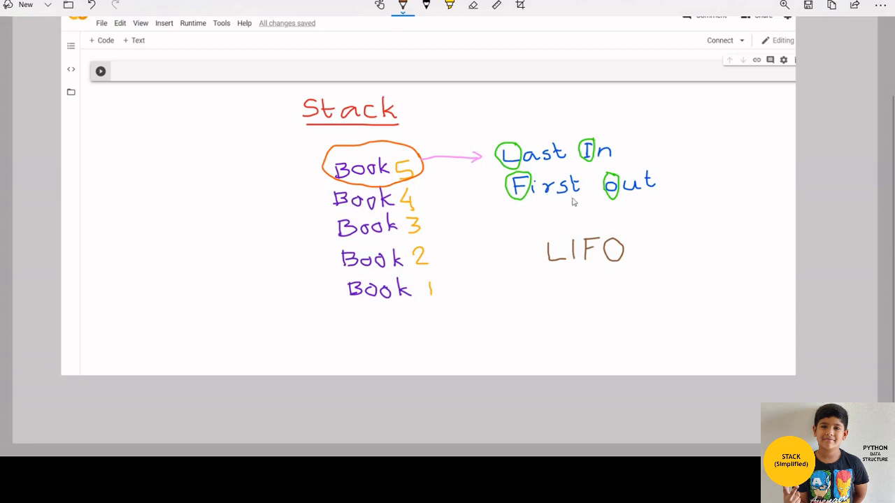
mouse_move(468, 45)
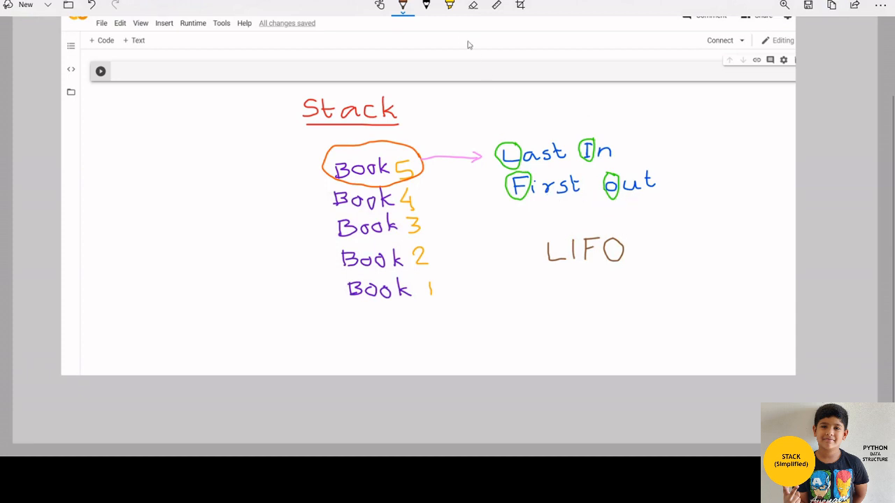
mouse_move(559, 266)
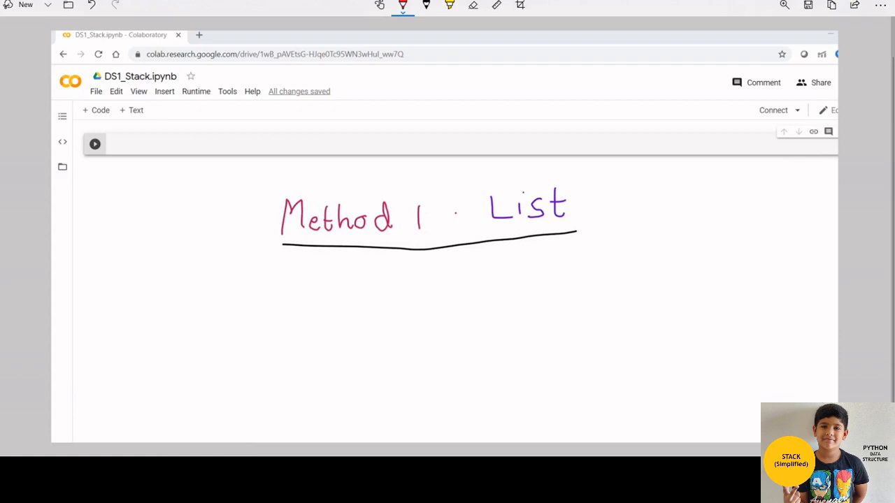
mouse_move(555, 226)
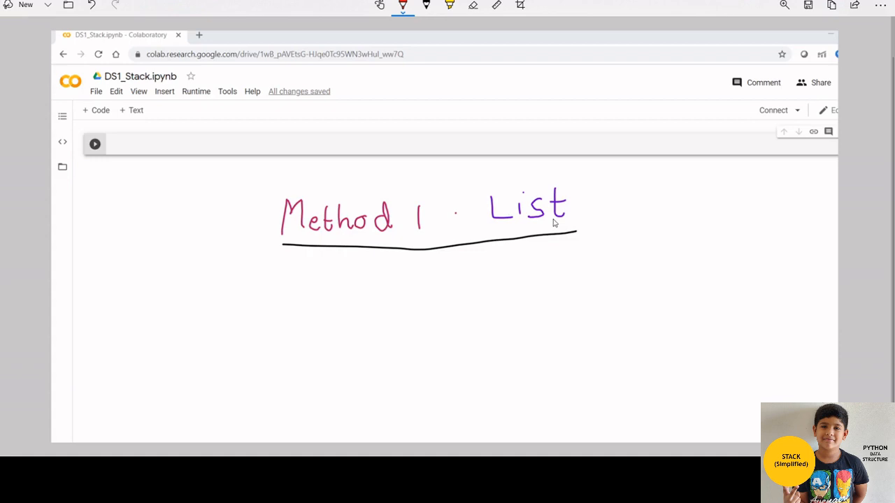
- Write 'append()' under the 'Method 1 · List' heading with the annotation pen
left_click_drag(366, 308, 539, 300)
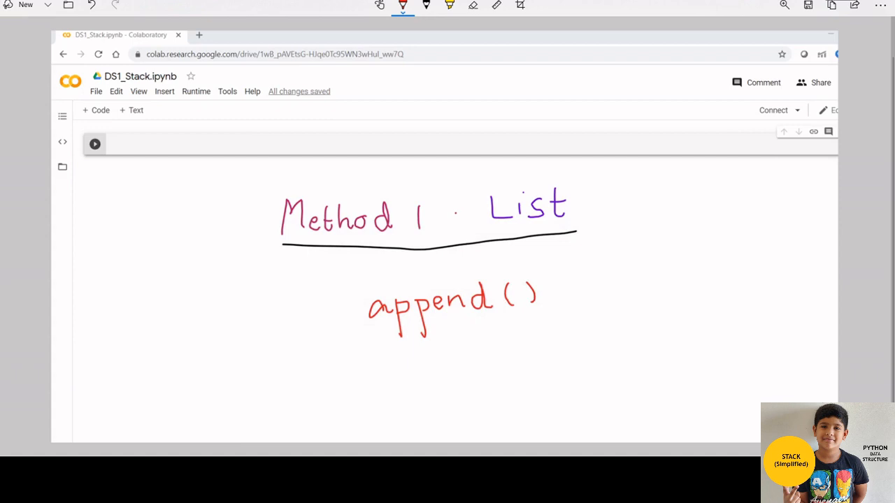
mouse_move(377, 335)
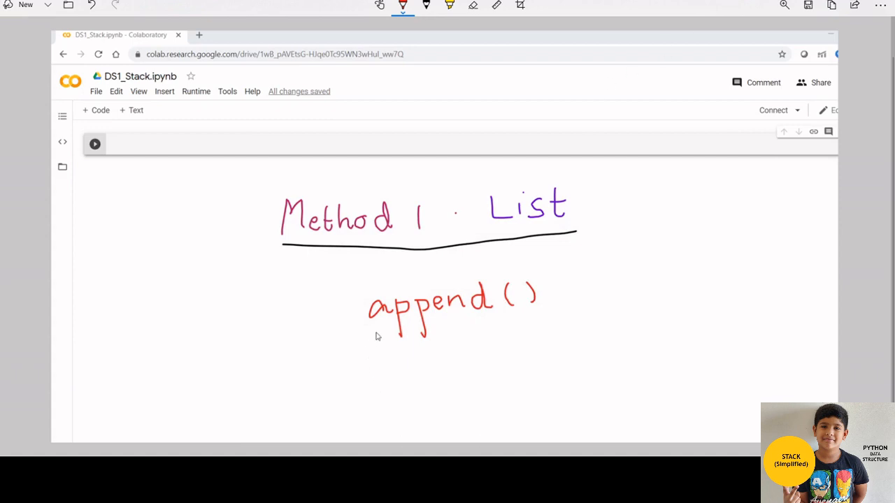
mouse_move(455, 320)
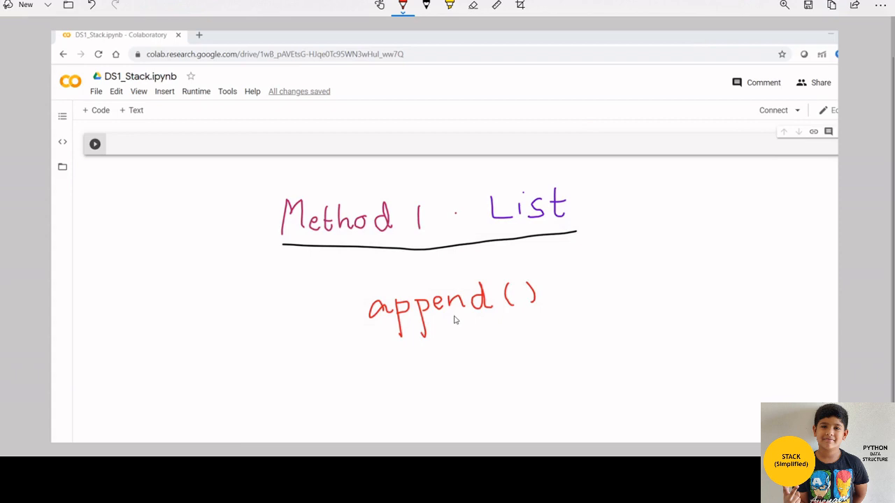
mouse_move(461, 319)
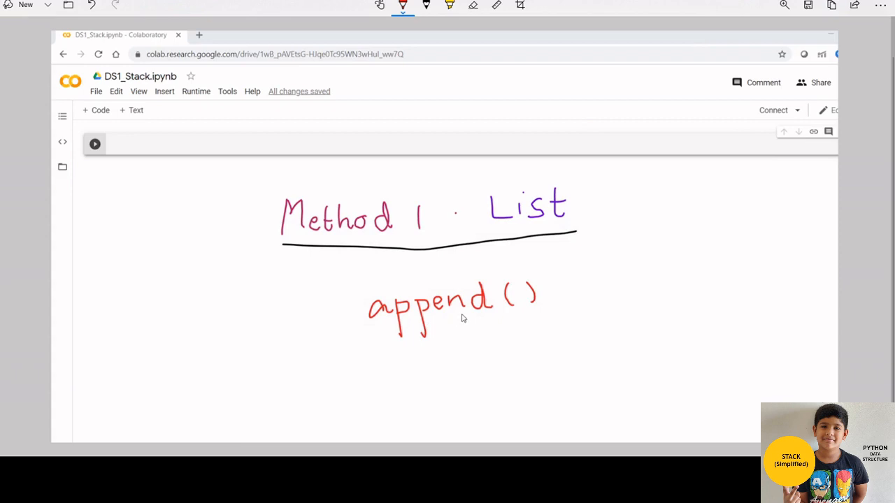
mouse_move(515, 316)
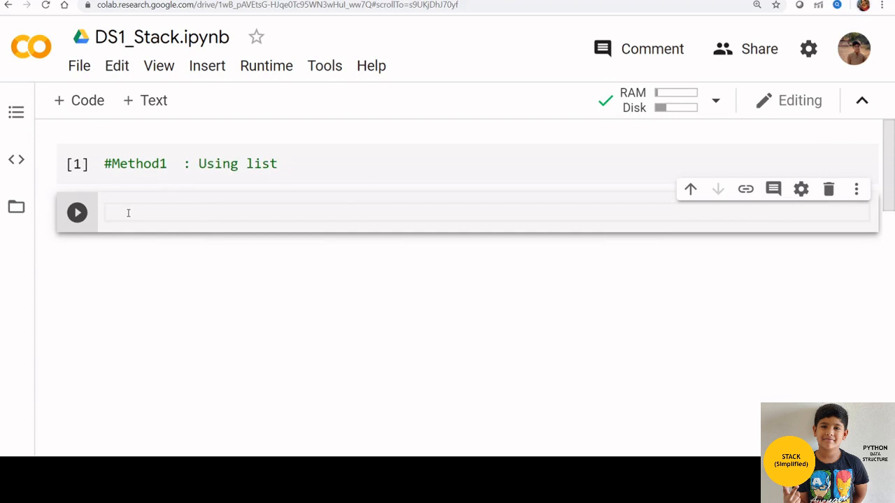
- Create stack1, append 1, and print it to show [1]
type("stack1 =[")
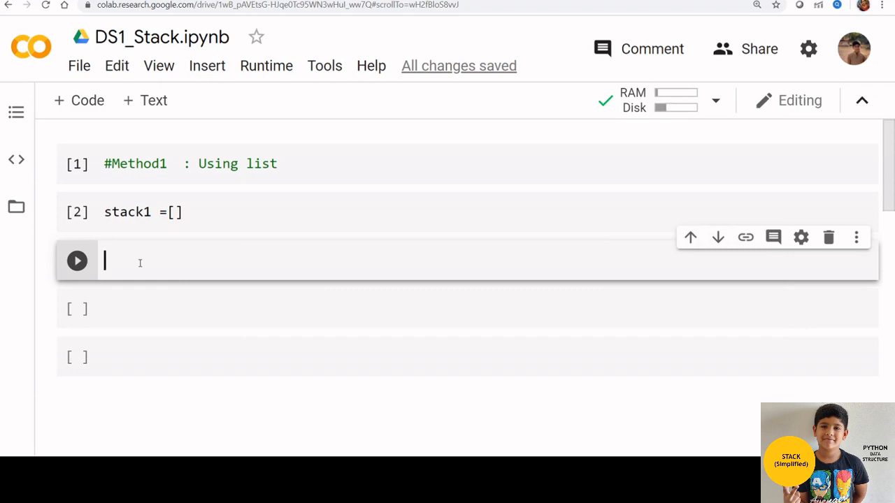
type("stack1.append(1)")
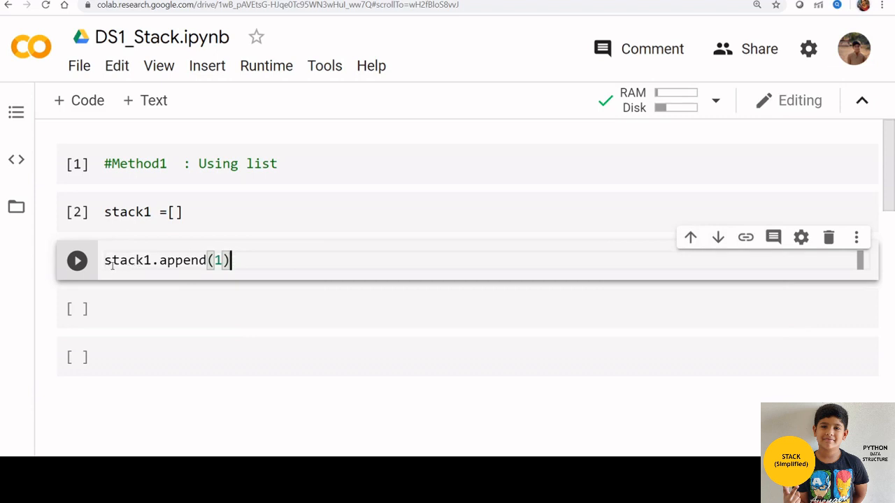
left_click(77, 260)
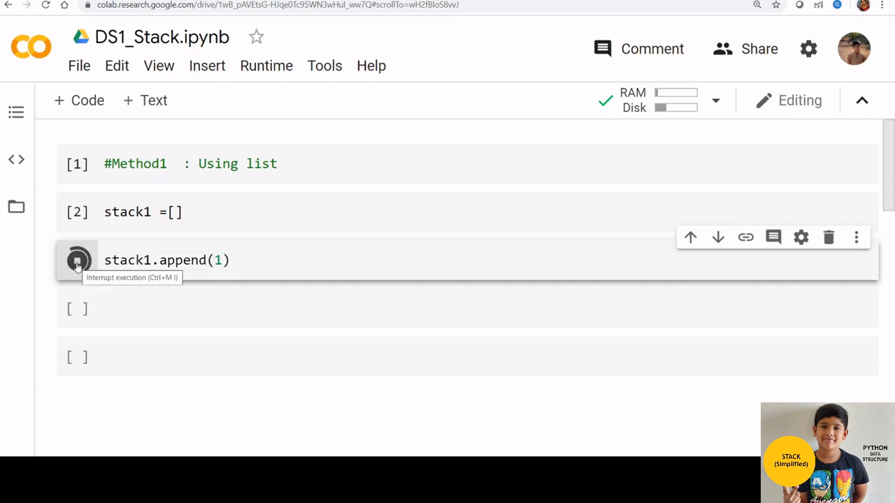
left_click(77, 260)
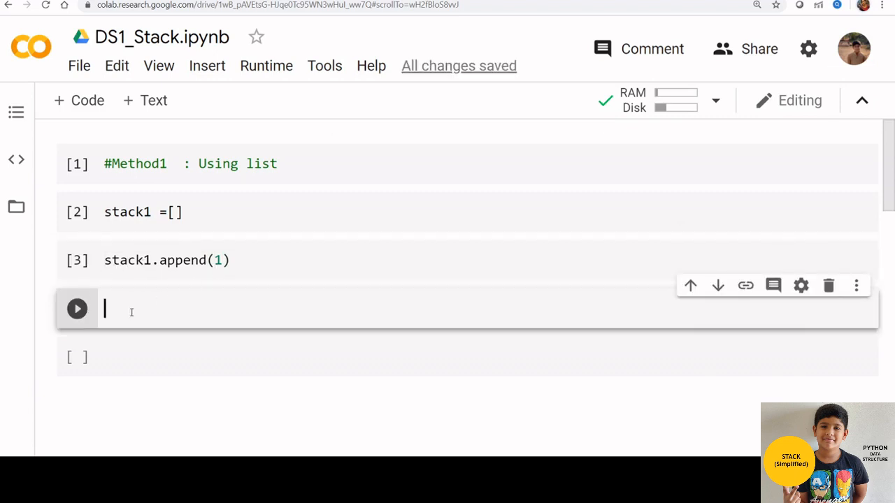
type("prin")
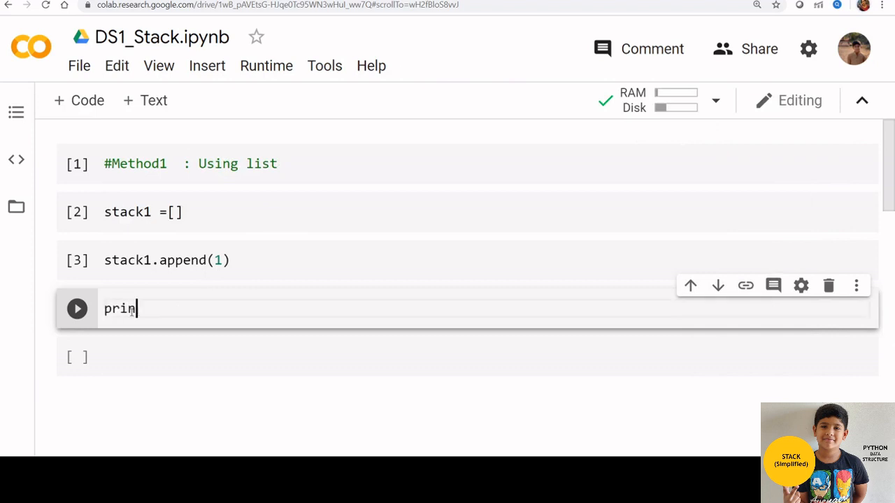
type("t(stac")
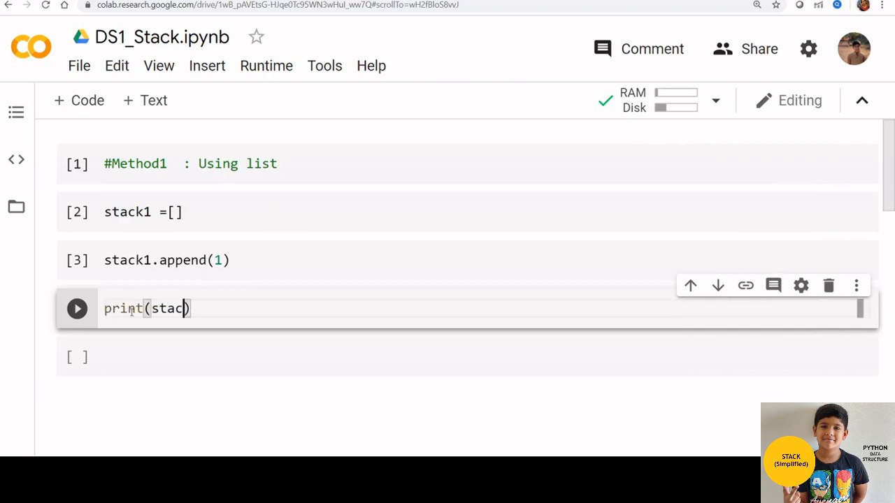
type("1")
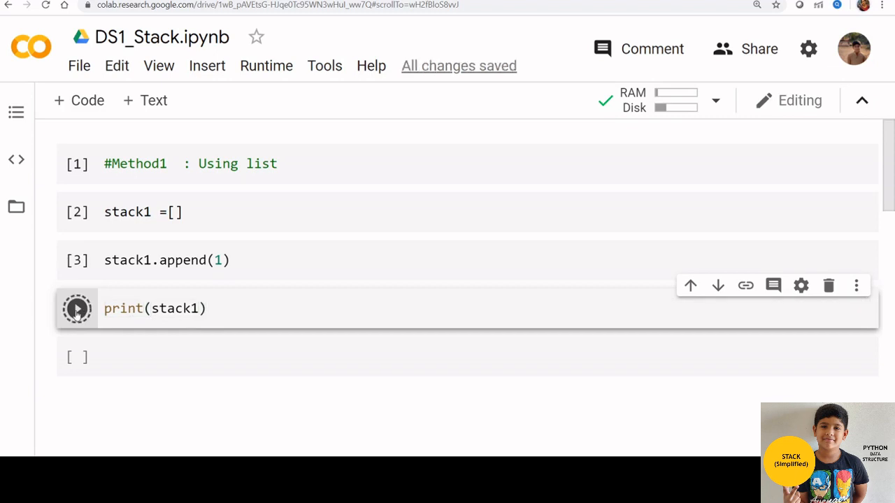
left_click(77, 309)
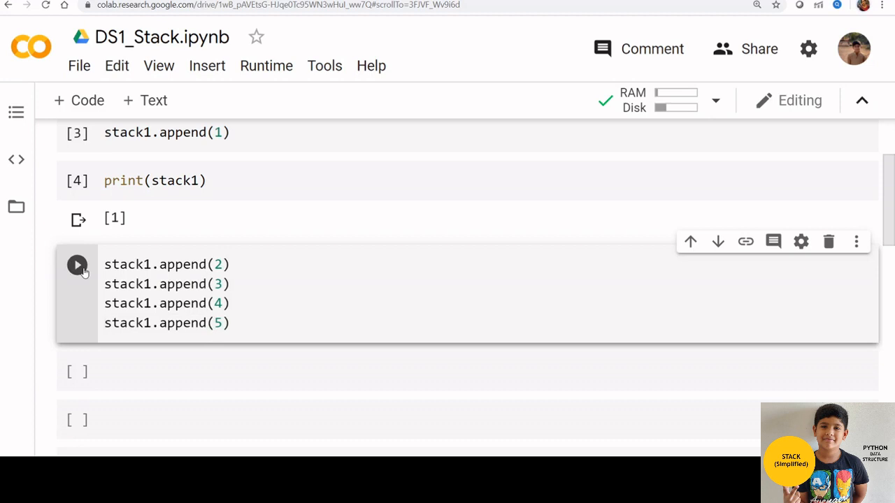
- Append 2 through 5 to stack1 and print it, showing [1, 2, 3, 4, 5]
left_click(77, 264)
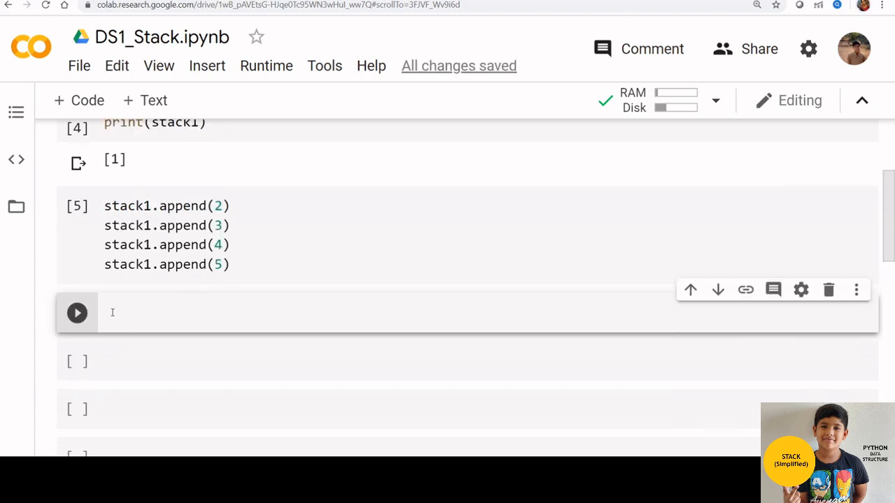
type("print(stack1)")
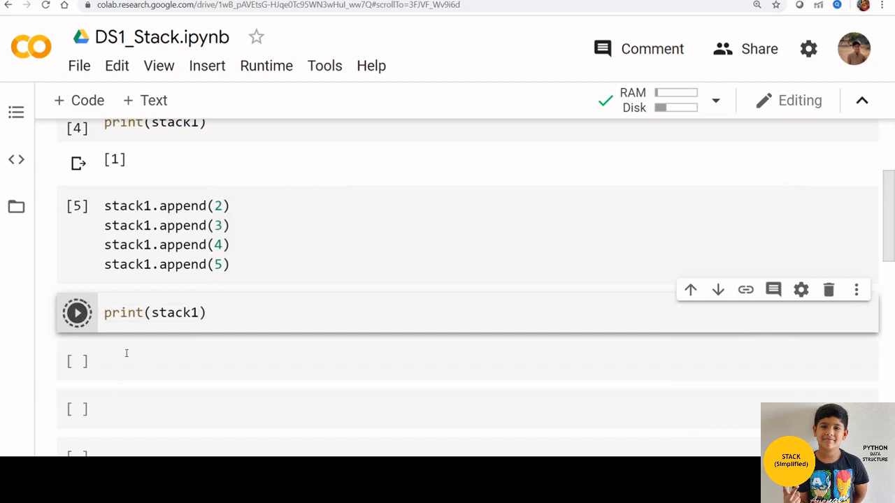
left_click(77, 313)
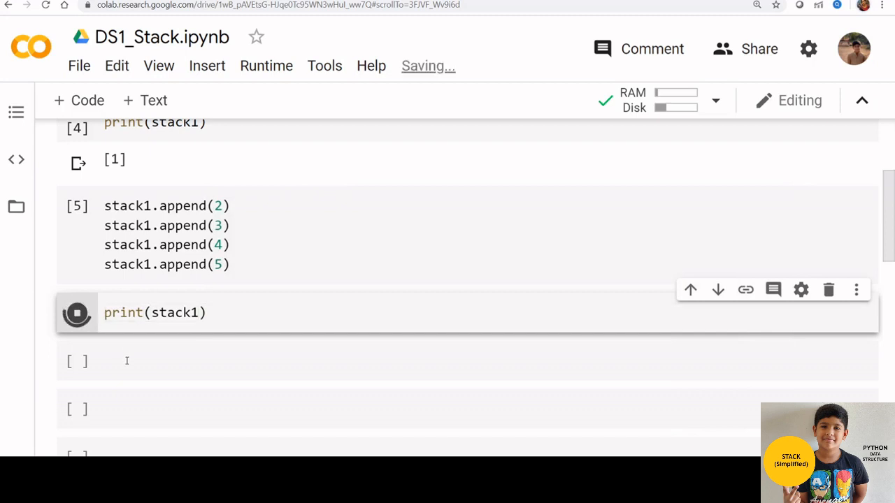
left_click(77, 313)
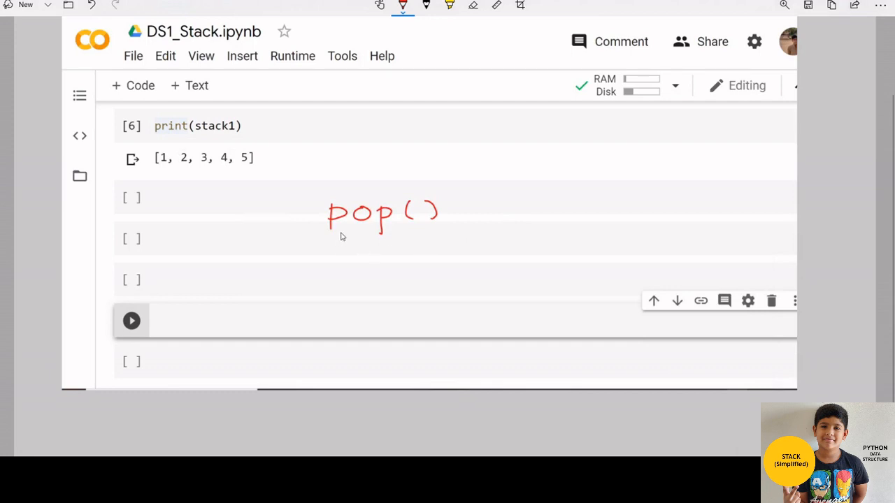
mouse_move(366, 232)
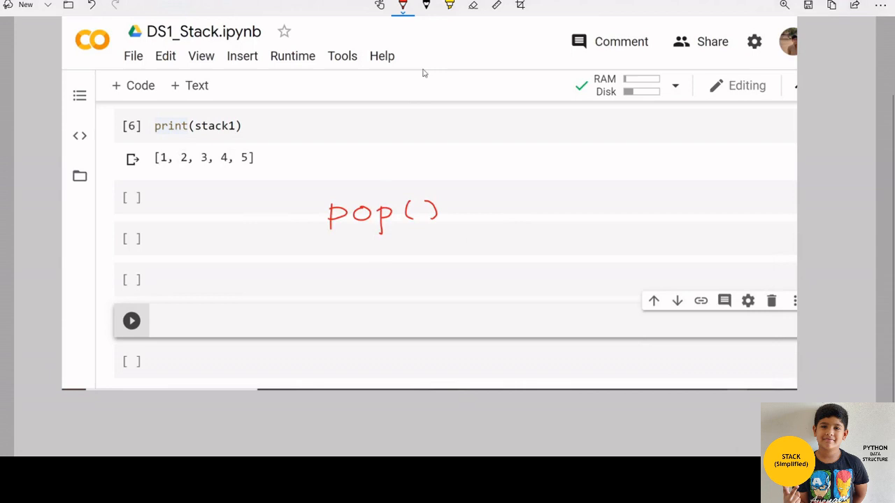
- Pop the top value 5 off stack1 and print the remaining [1, 2, 3, 4]
left_click_drag(364, 174, 465, 193)
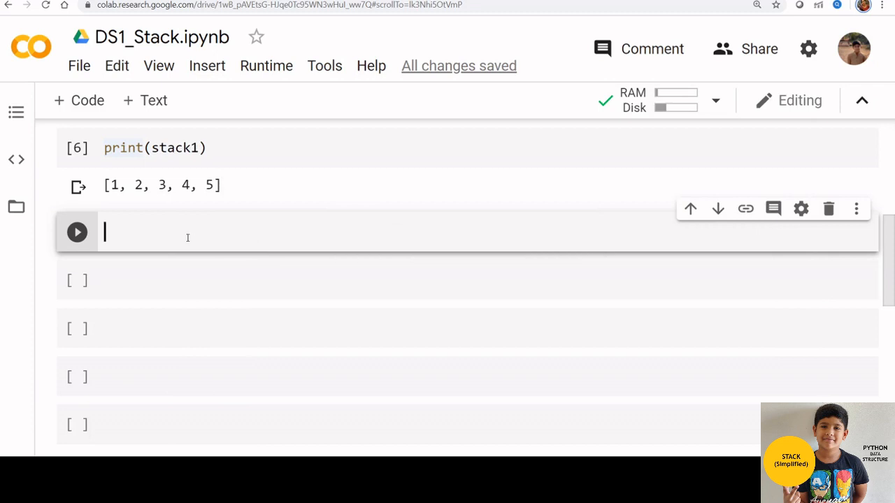
mouse_move(185, 235)
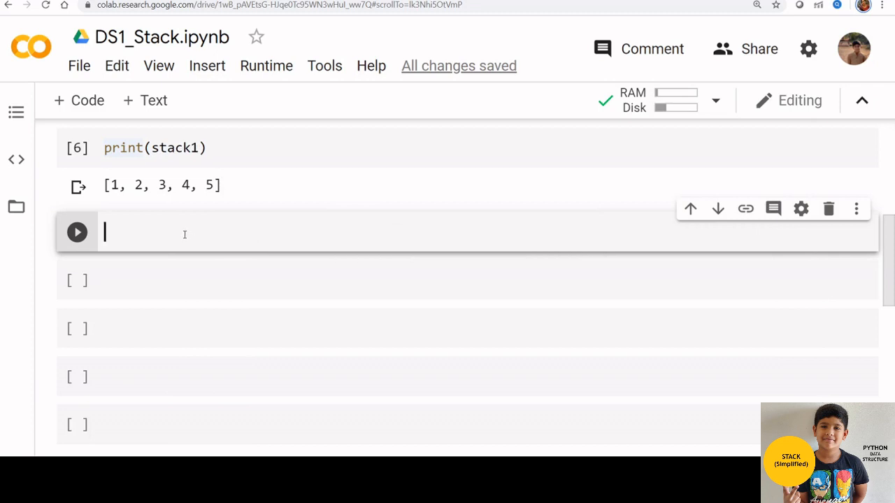
type("stack1.pop()")
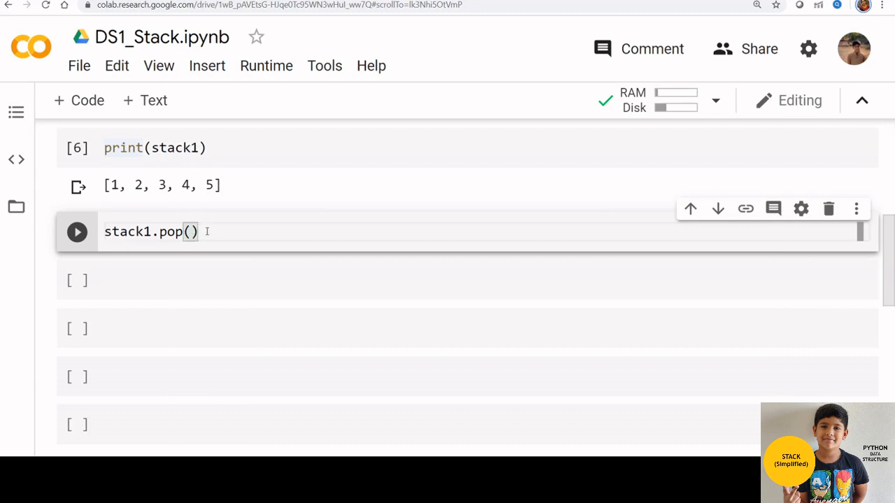
left_click(77, 232)
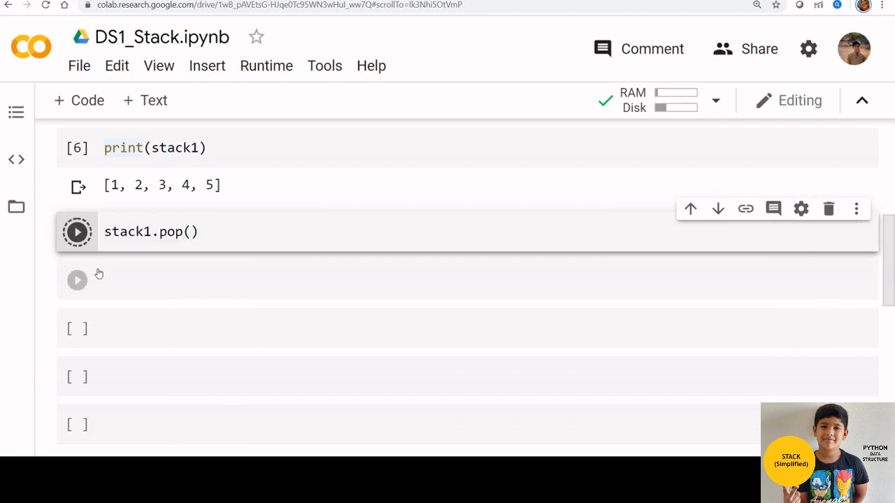
left_click(77, 232)
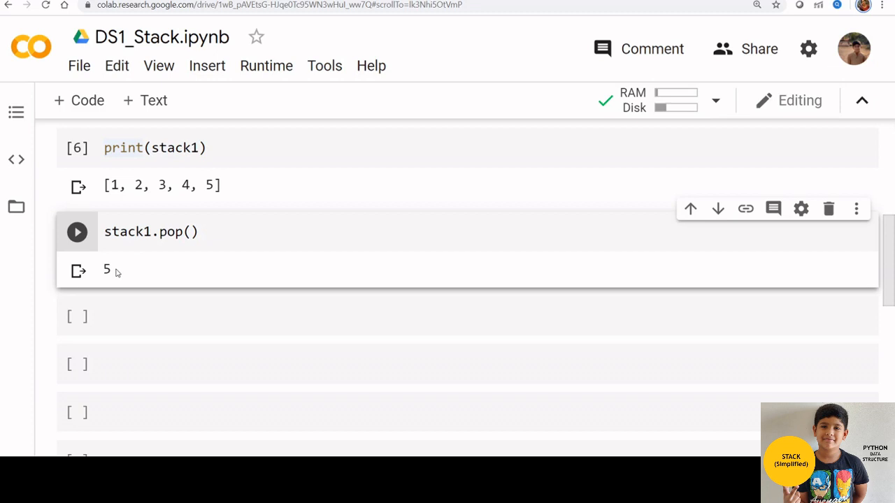
mouse_move(118, 263)
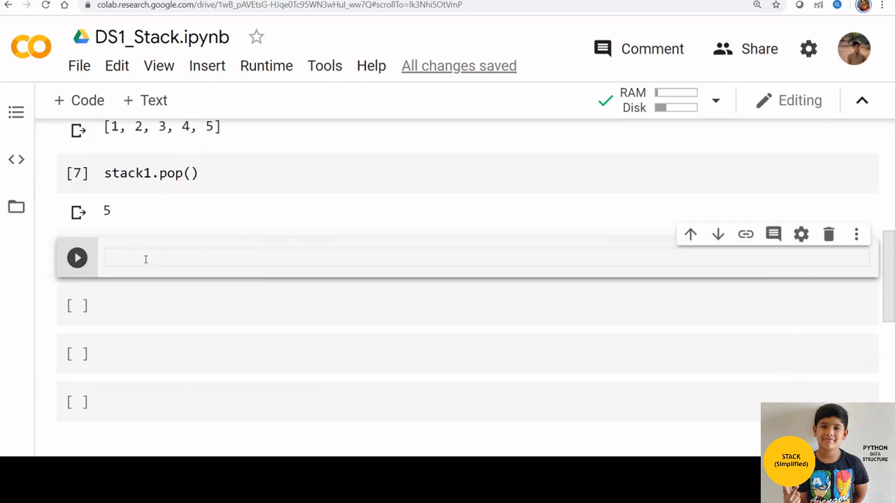
type("print(stack1)")
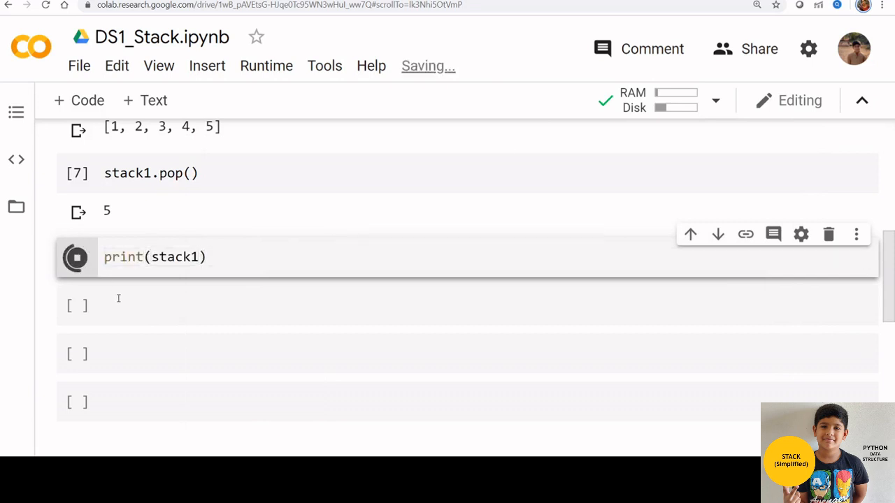
left_click(77, 257)
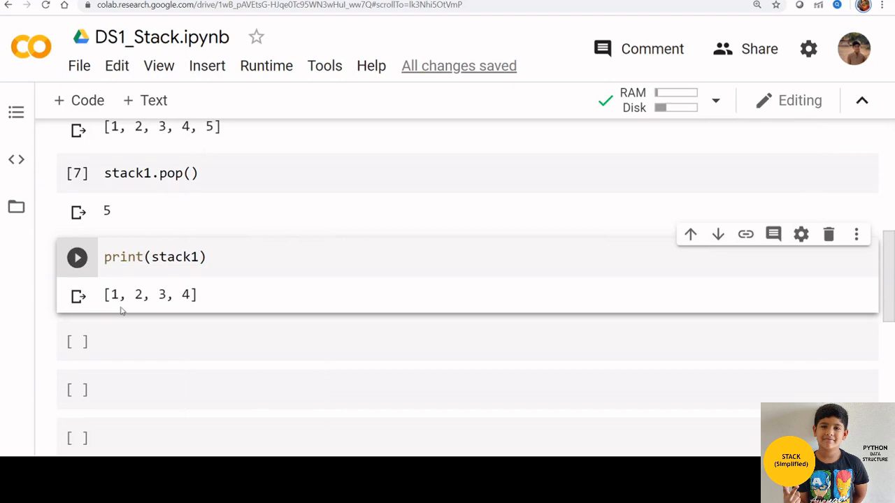
mouse_move(157, 378)
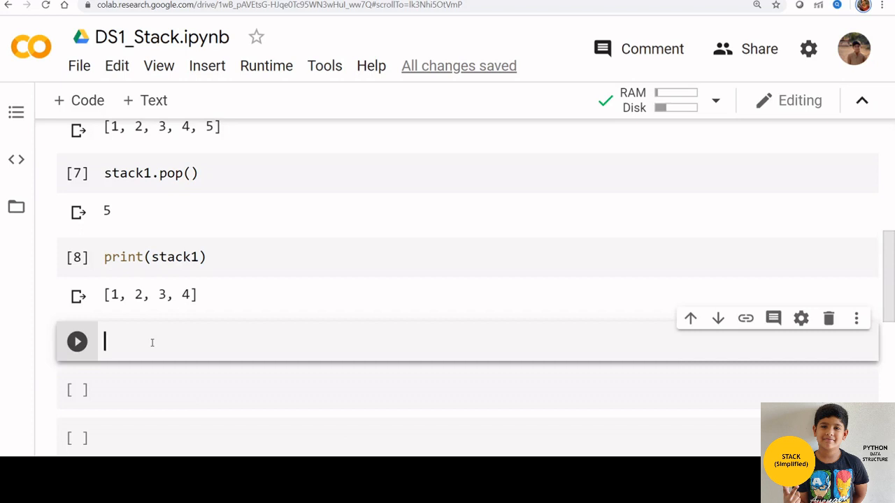
- Pop again to remove 4 from stack1 and print the remaining [1, 2, 3]
type("stack1.pop()")
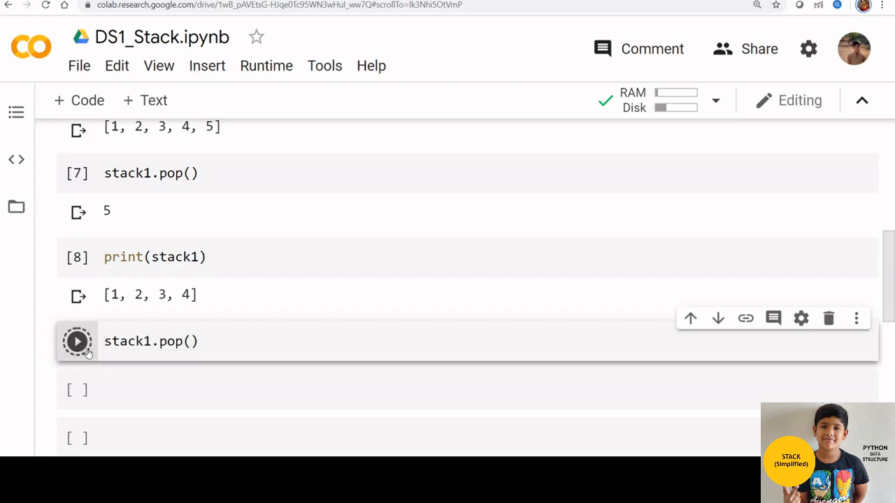
left_click(77, 341)
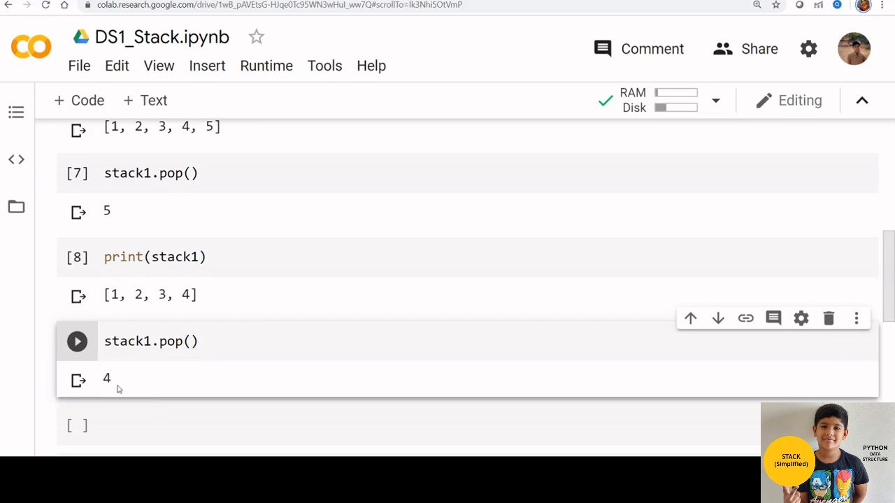
type("p")
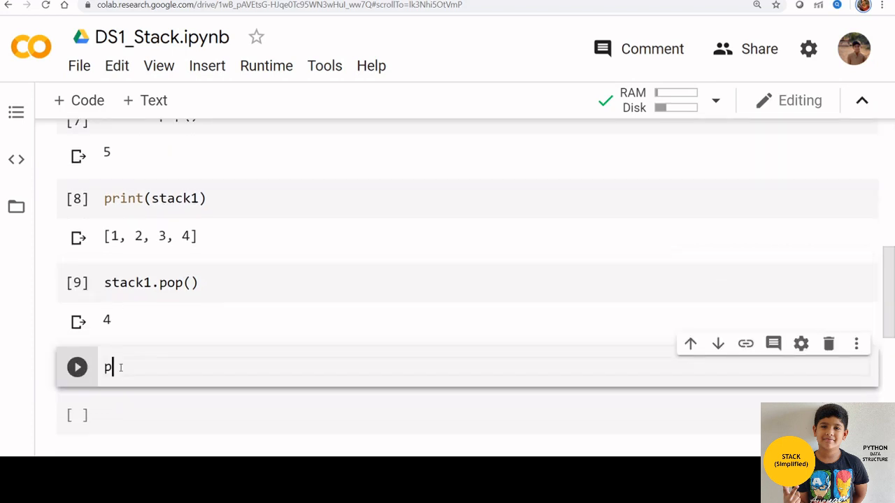
type("rint(")
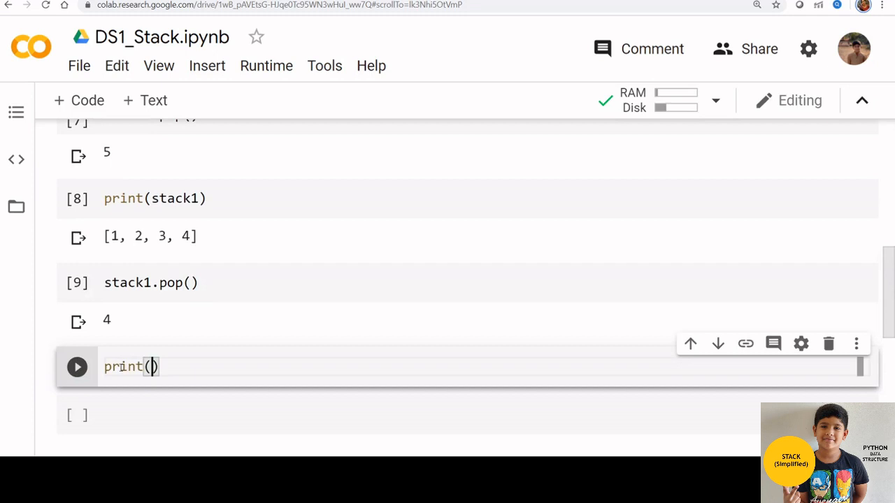
type("stack1")
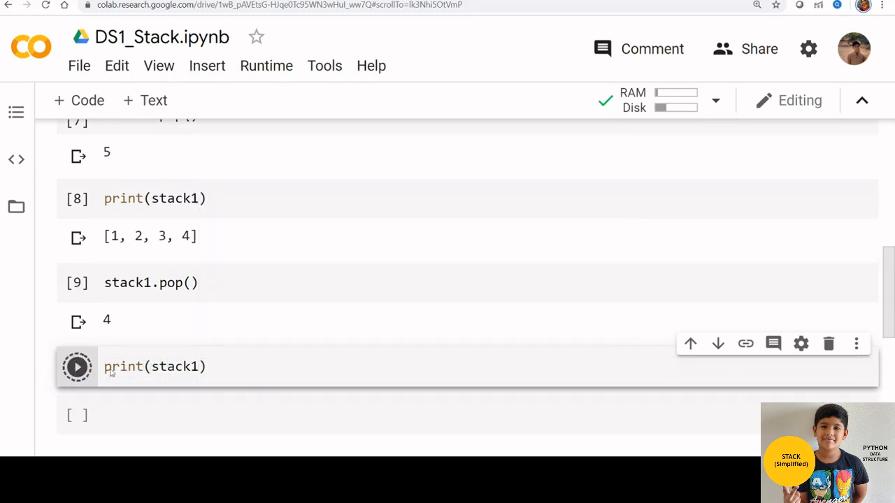
left_click(77, 366)
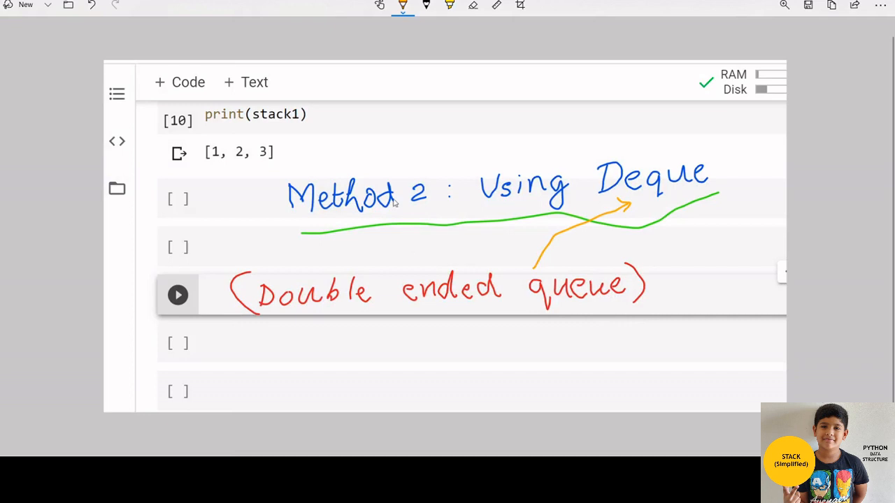
mouse_move(643, 185)
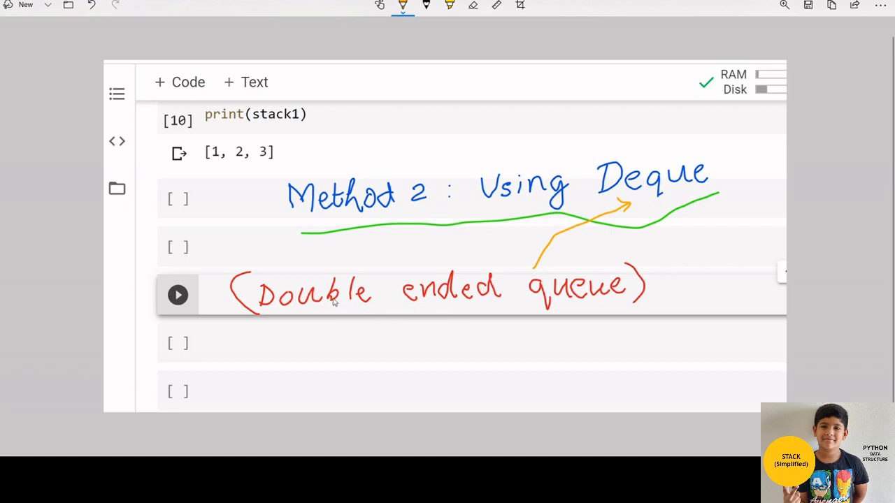
mouse_move(646, 292)
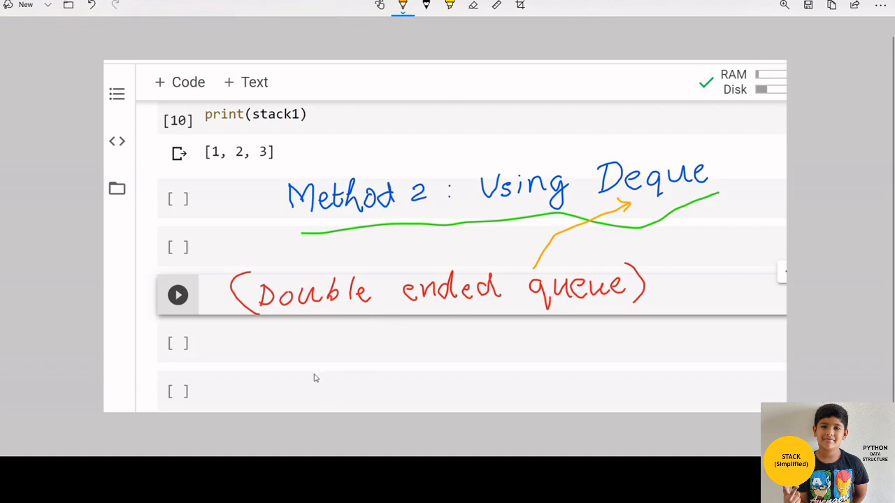
mouse_move(319, 358)
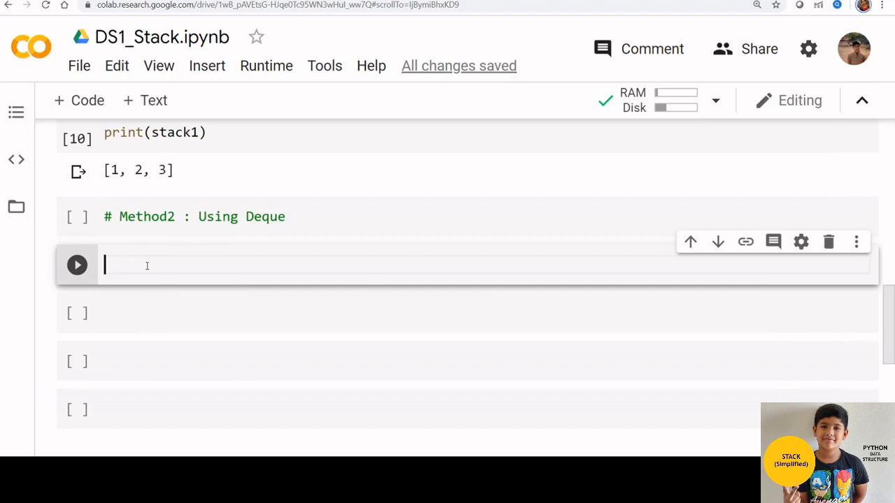
- Import deque from collections and create the empty deque stack2
type("from collections  import deque")
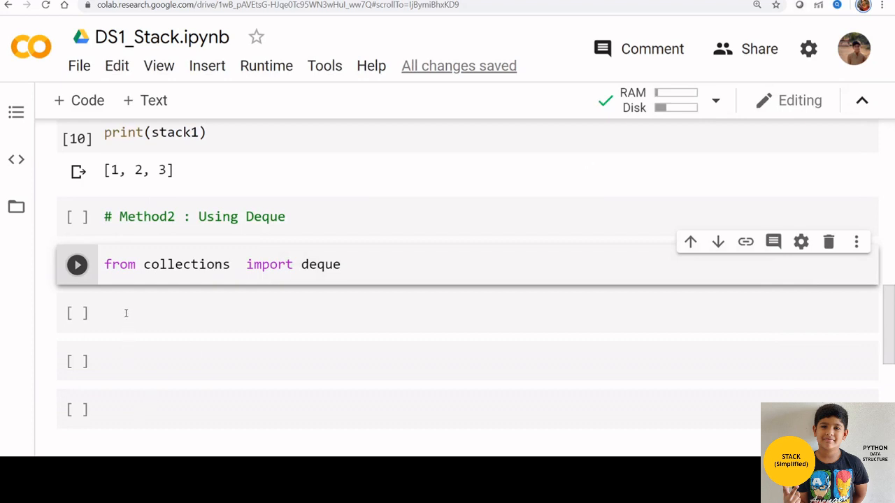
left_click(77, 264)
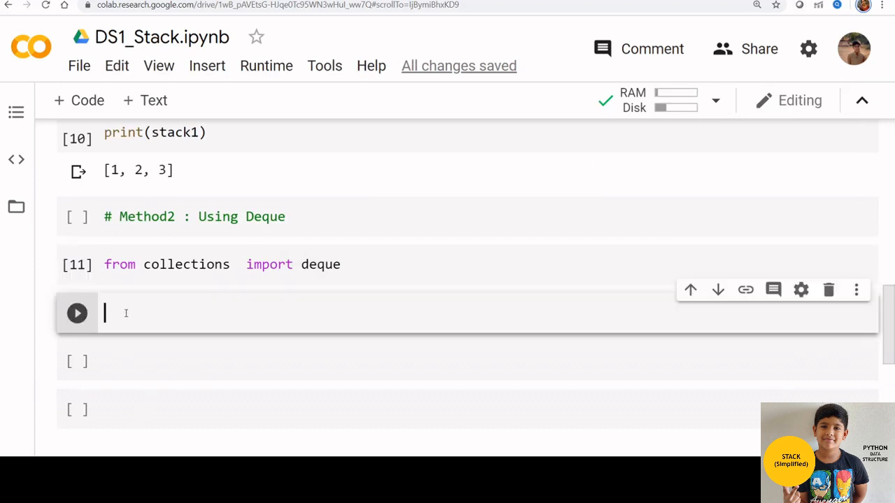
type("stack2 = deque()")
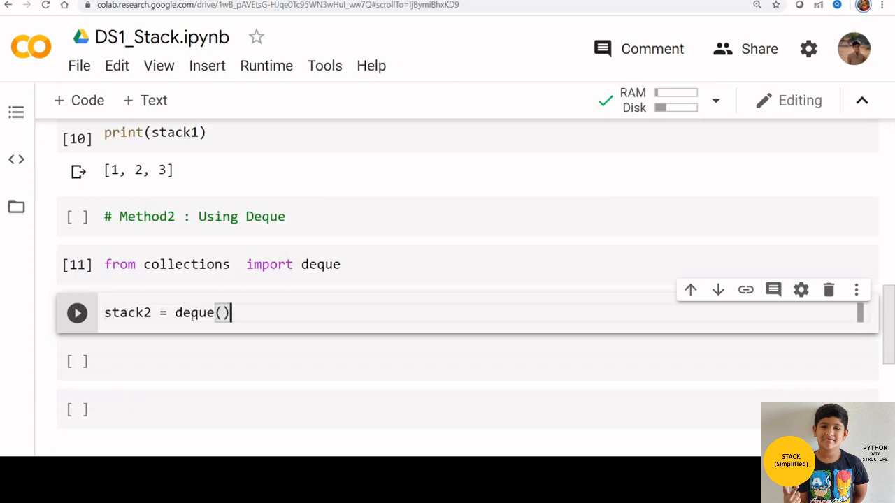
left_click(77, 313)
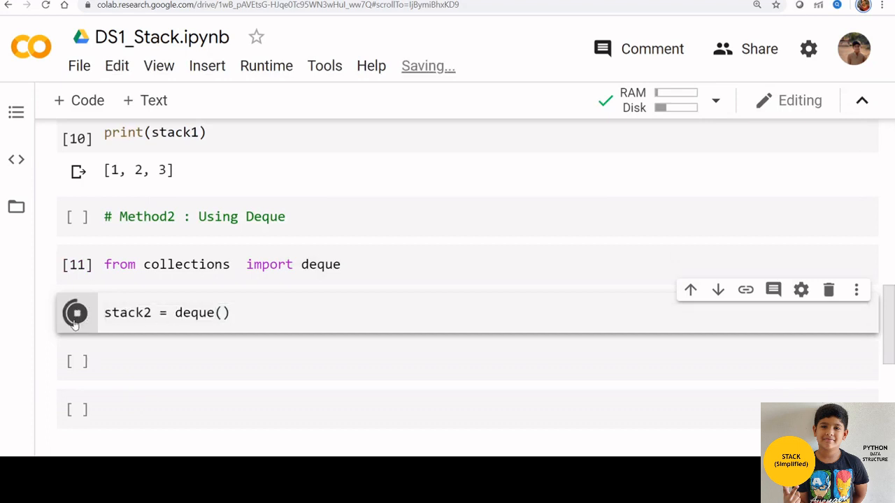
left_click(76, 314)
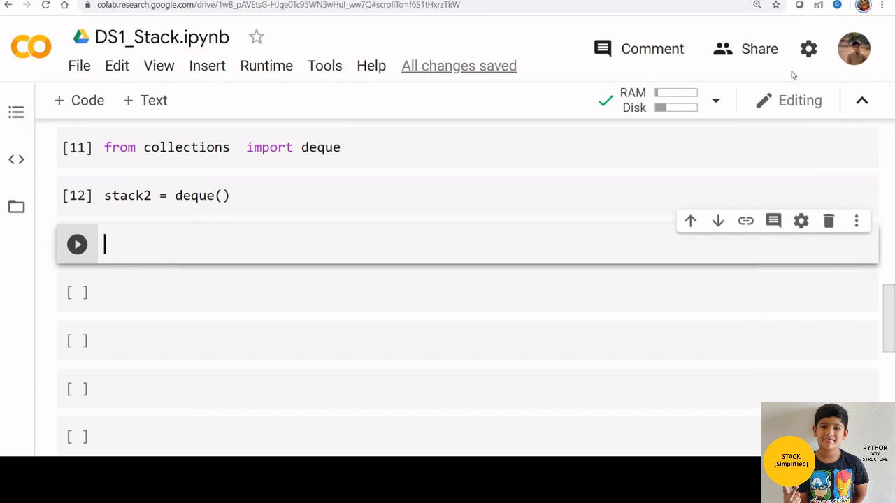
mouse_move(150, 246)
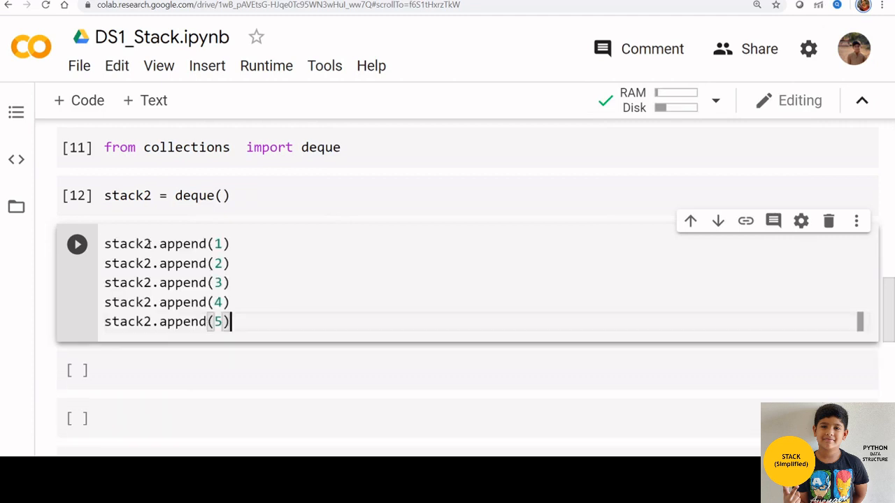
- Run the five appends to stack2 and print it as deque([1, 2, 3, 4, 5])
left_click(77, 244)
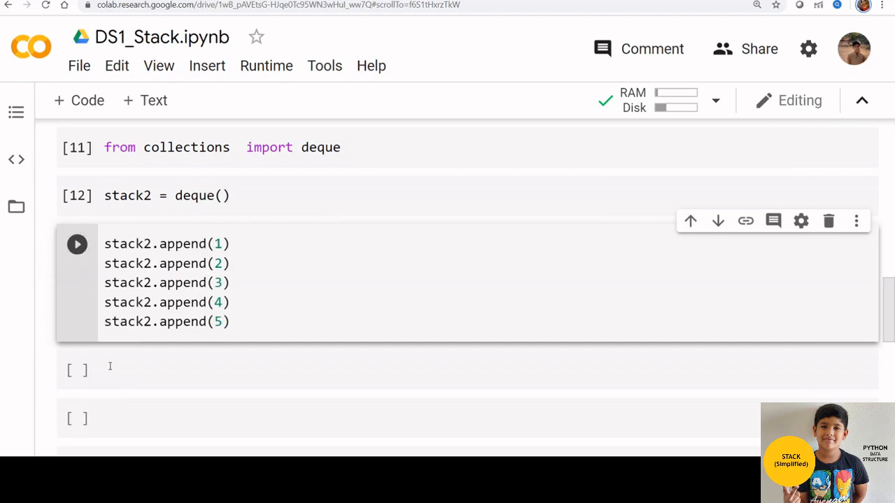
left_click(77, 244)
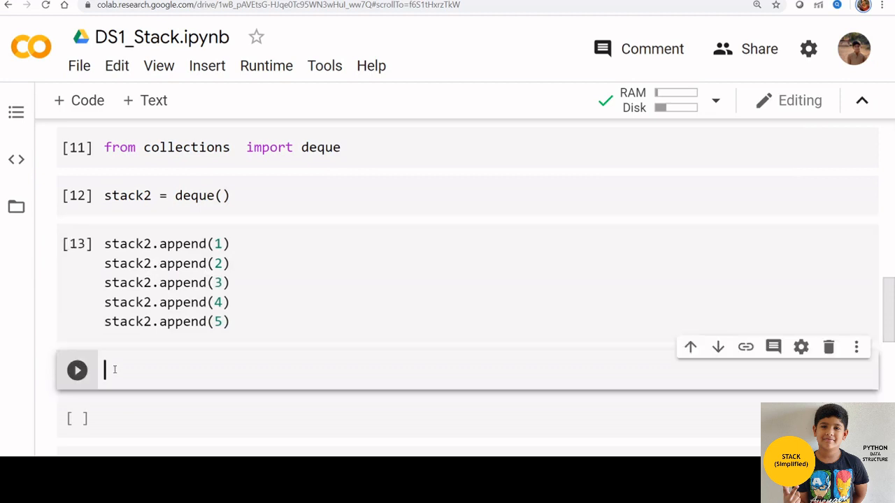
type("print")
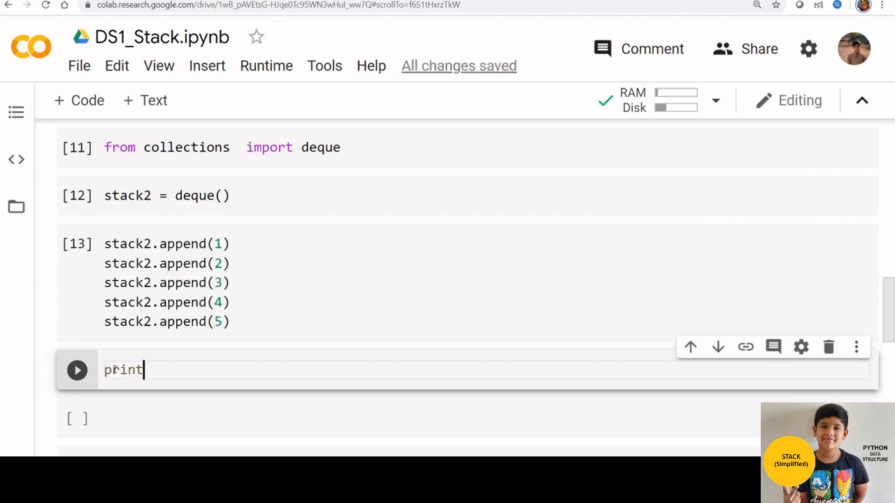
type("(s")
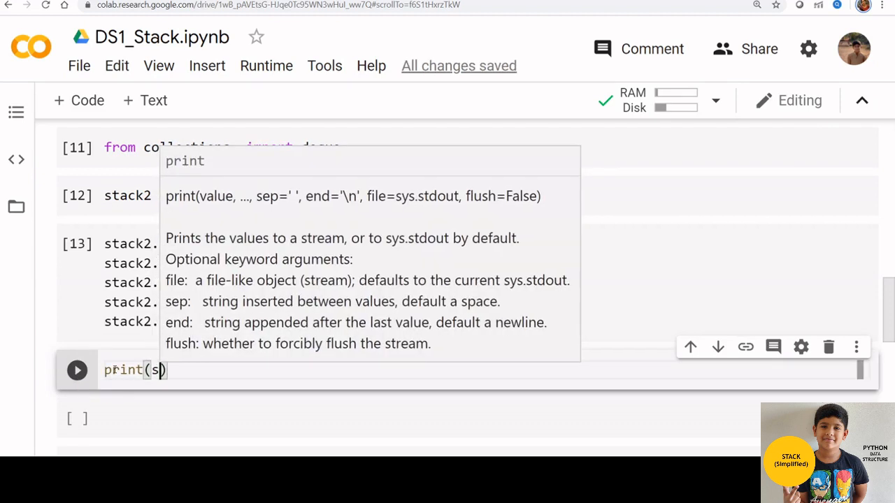
type("tack2")
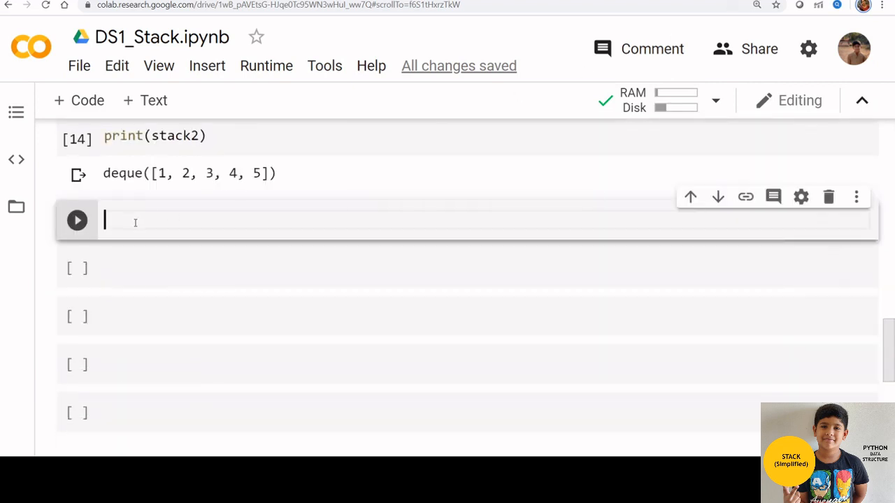
mouse_move(134, 221)
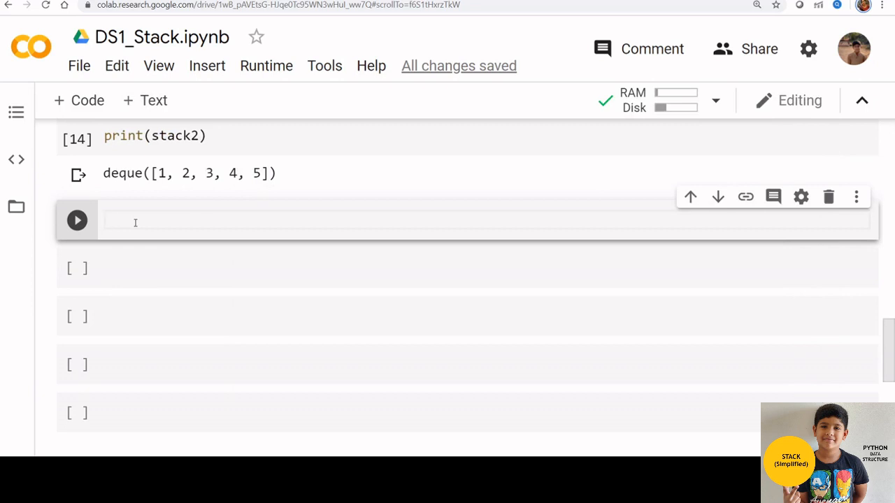
- Pop 5 off stack2 and print the remaining deque([1, 2, 3, 4])
type("stack2.pop()")
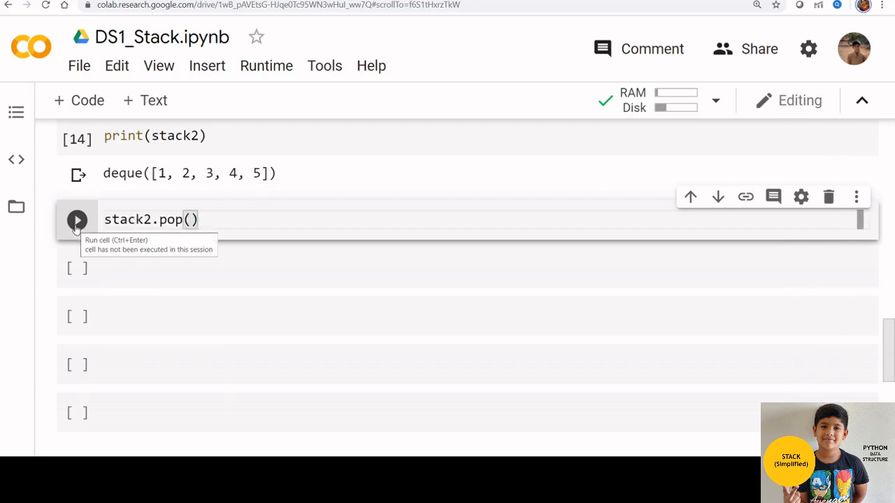
left_click(77, 220)
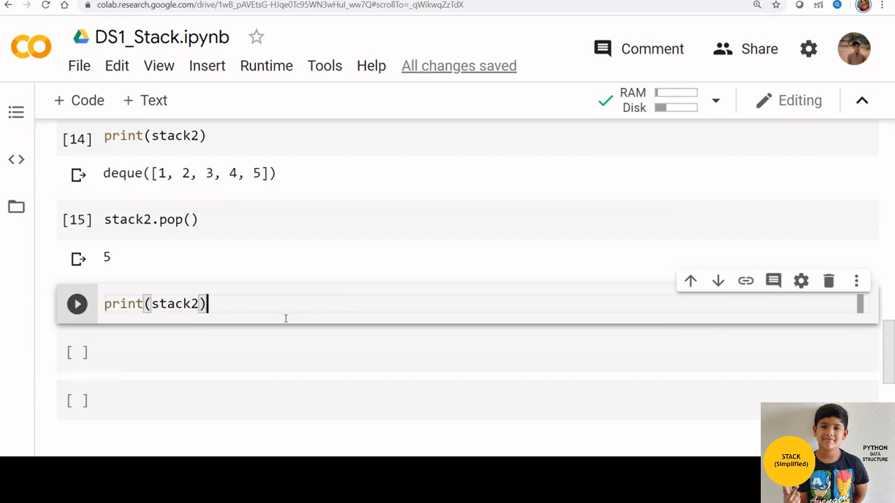
left_click(77, 304)
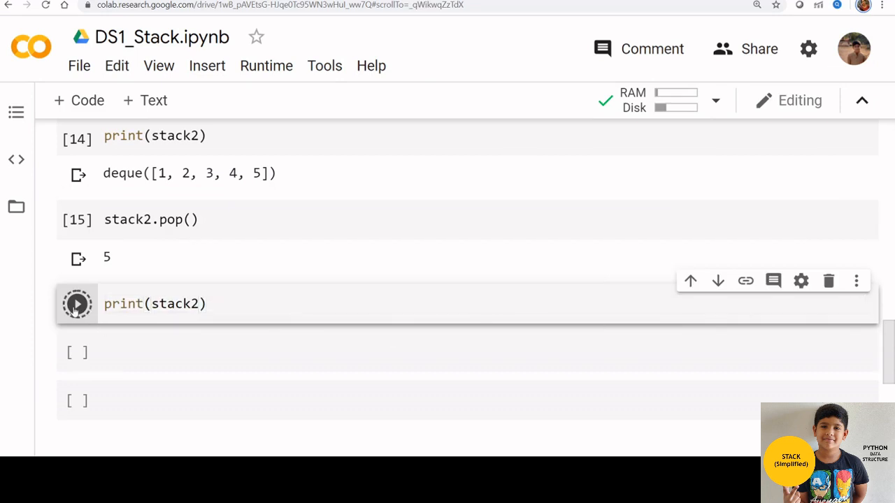
left_click(77, 304)
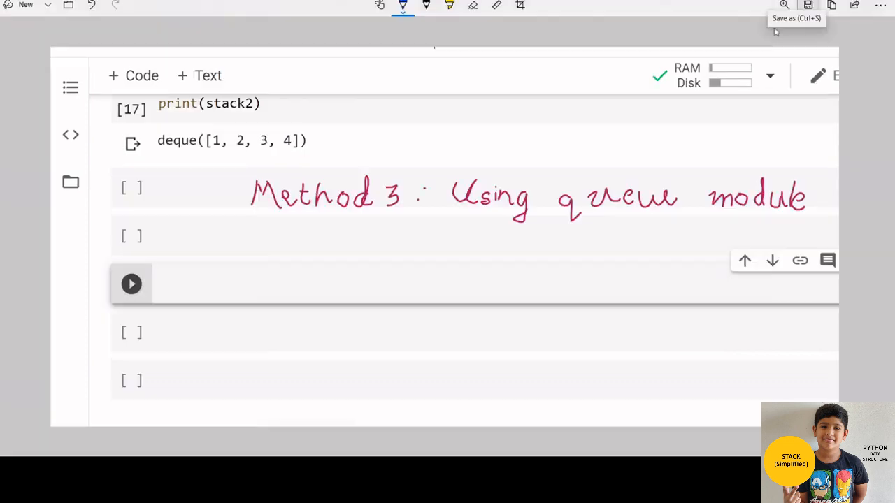
mouse_move(302, 214)
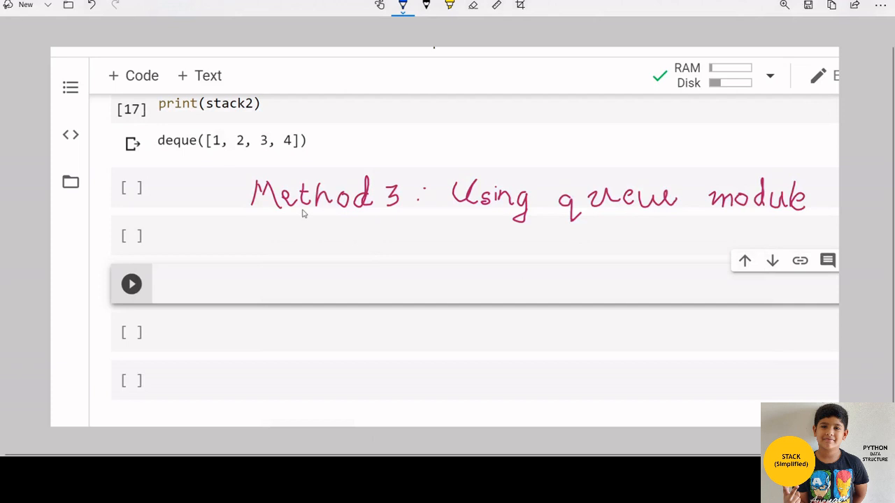
mouse_move(482, 209)
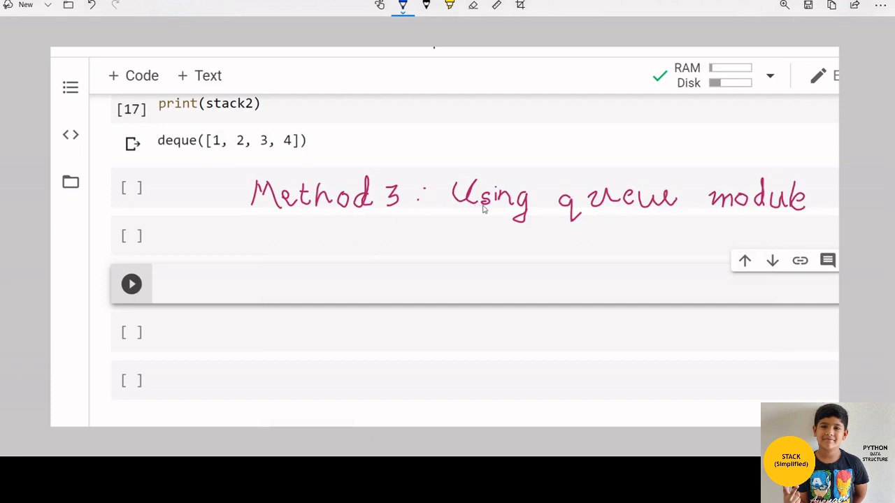
mouse_move(781, 199)
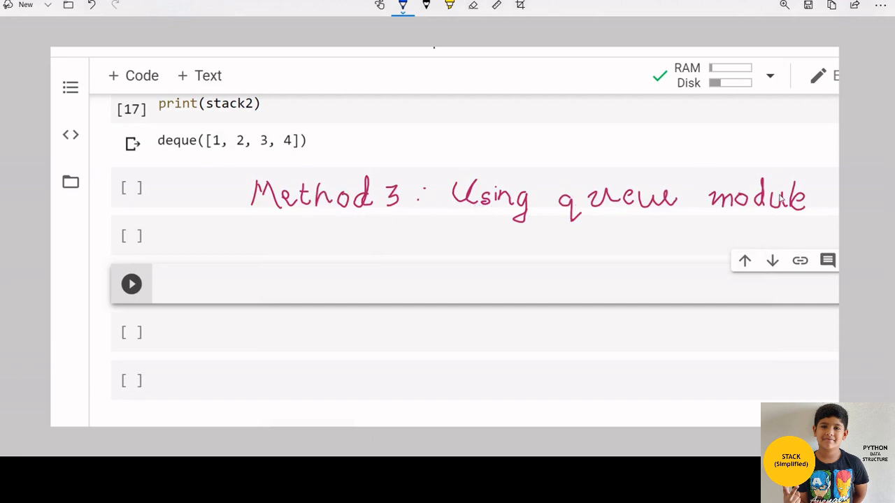
left_click_drag(307, 263, 366, 273)
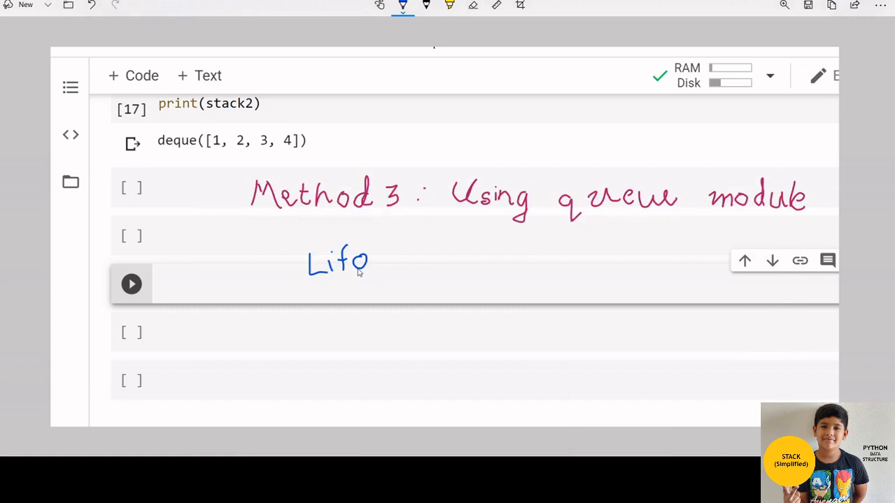
mouse_move(360, 279)
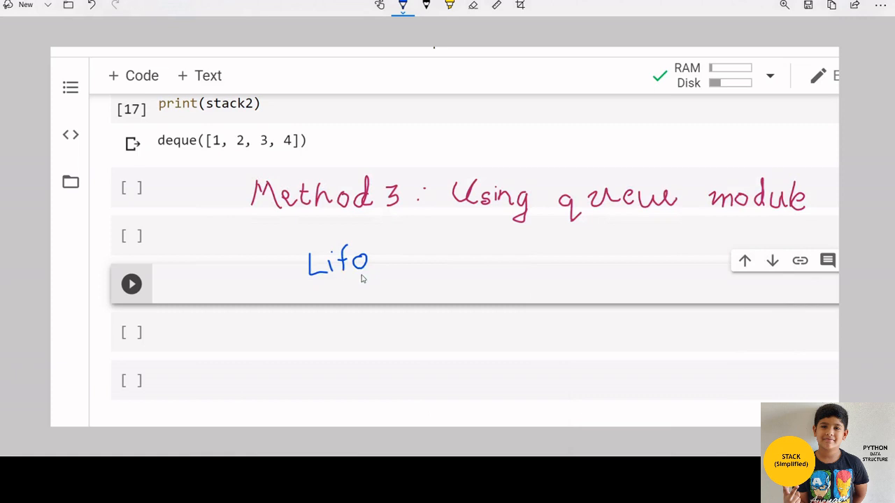
mouse_move(363, 278)
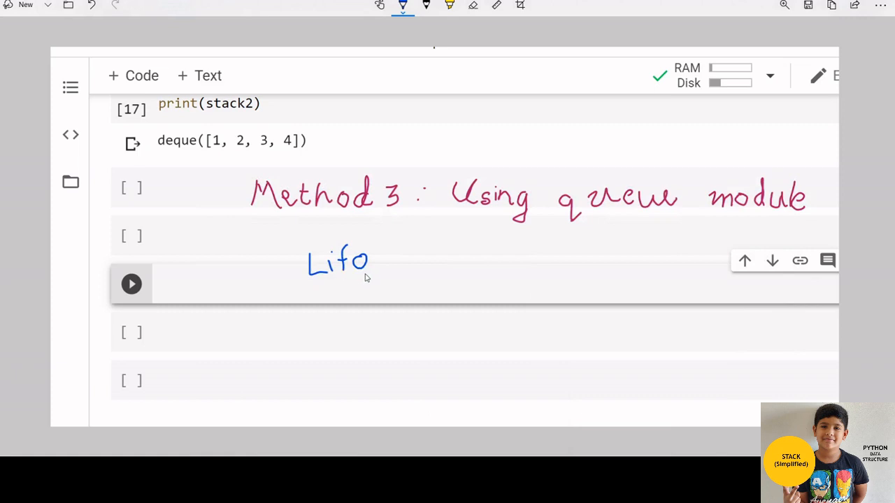
mouse_move(361, 277)
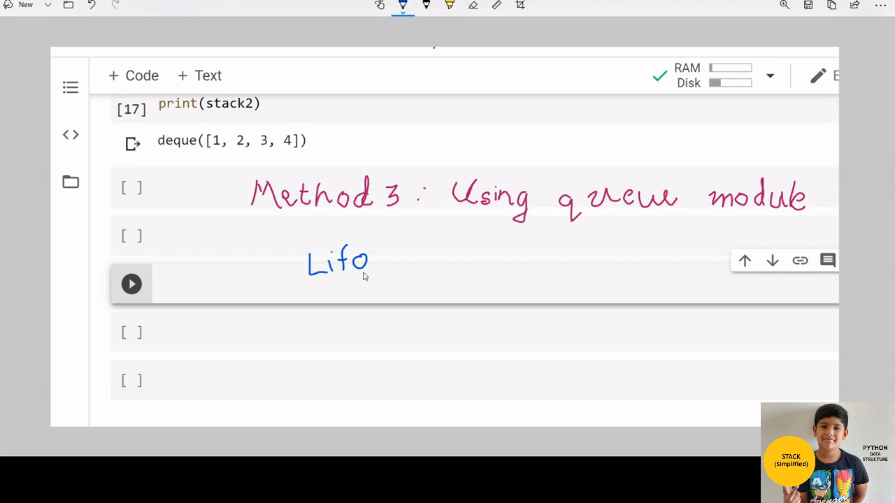
left_click_drag(342, 322, 720, 364)
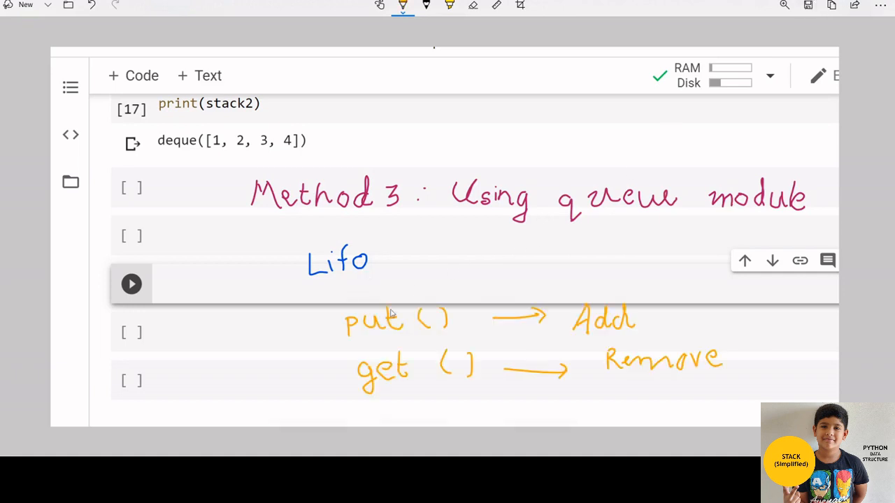
mouse_move(483, 330)
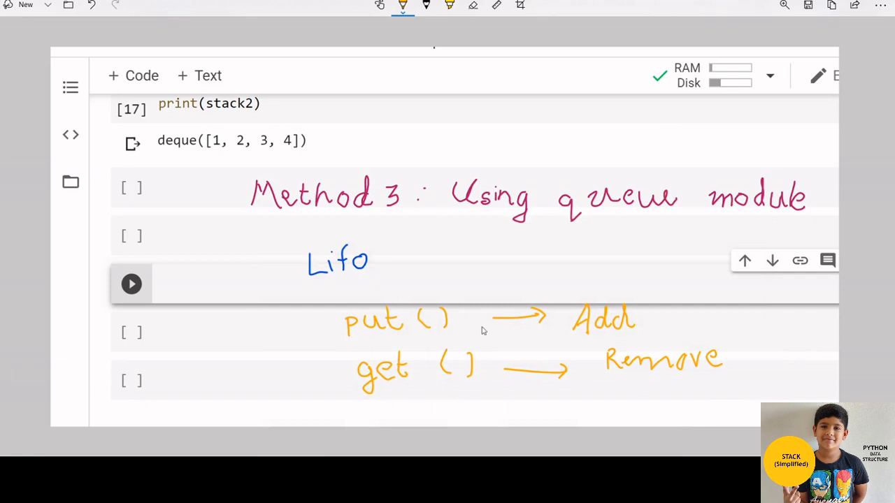
mouse_move(610, 340)
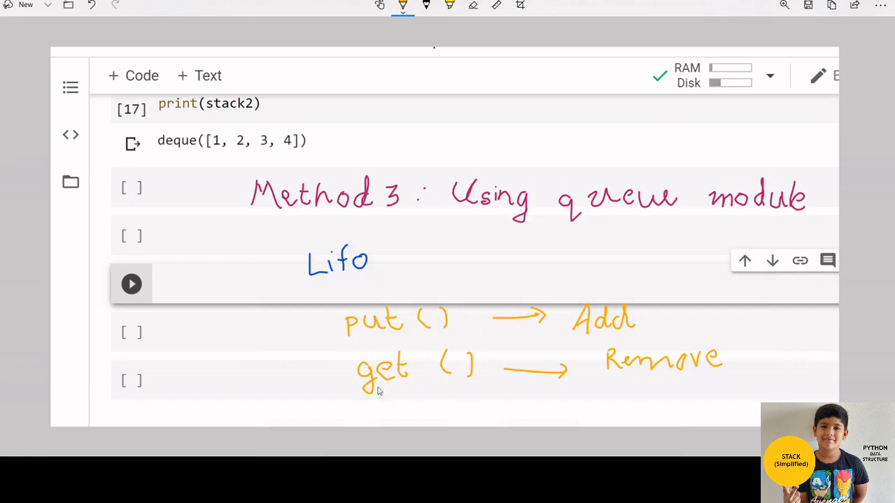
mouse_move(665, 372)
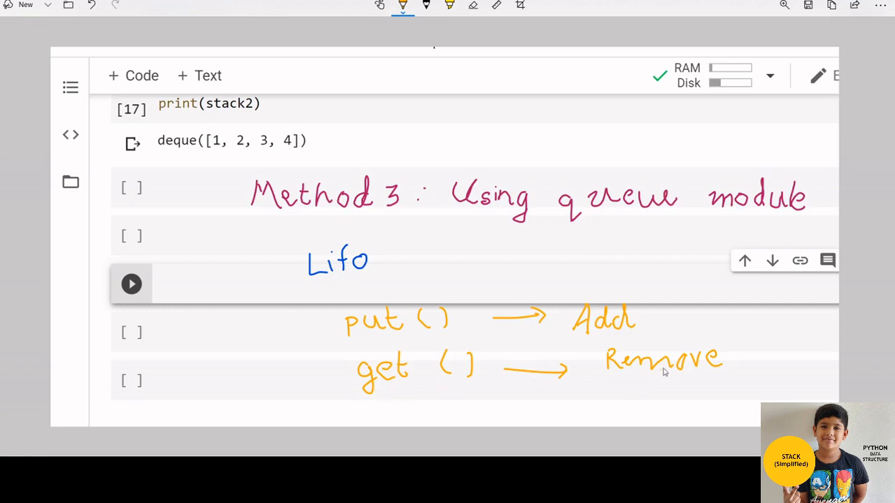
mouse_move(699, 372)
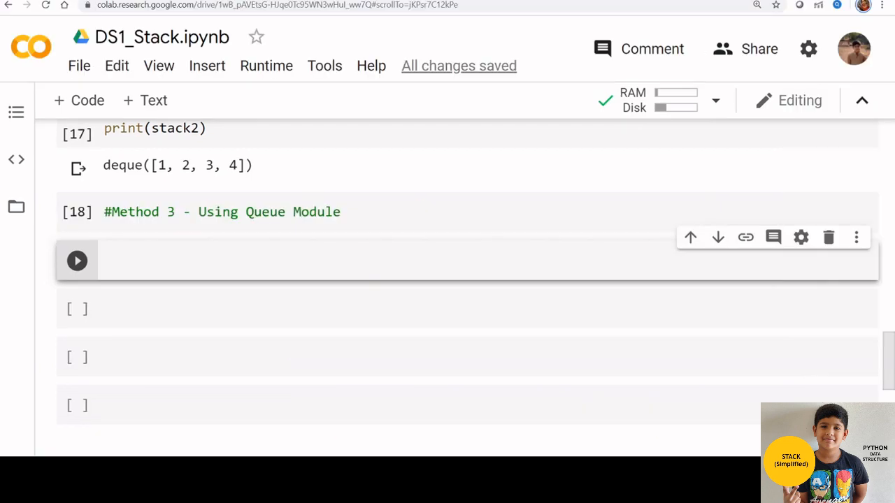
- Import LifoQueue from queue and write stack3 = LifoQueue() in the next cell
left_click(128, 258)
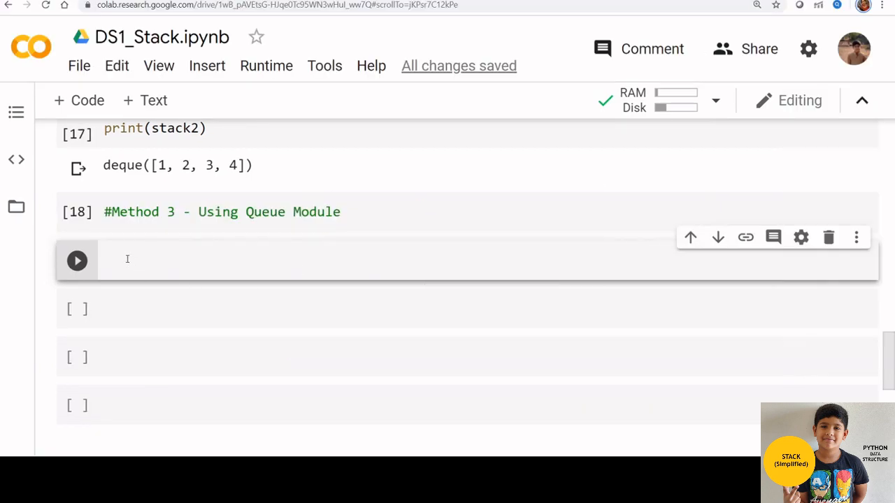
left_click(140, 263)
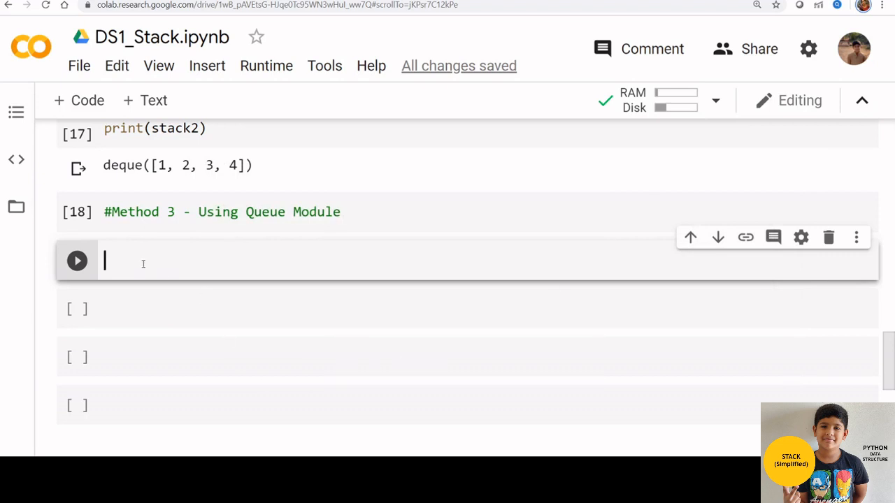
type("from queue import LifoQueue")
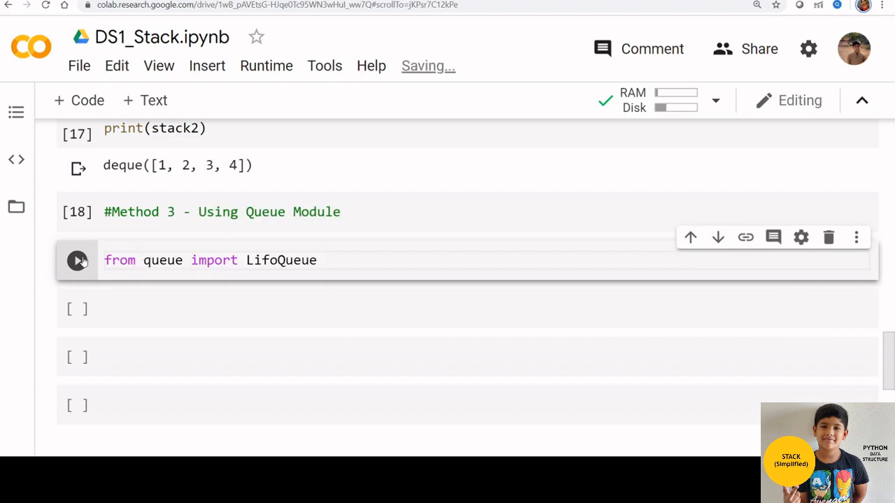
left_click(77, 260)
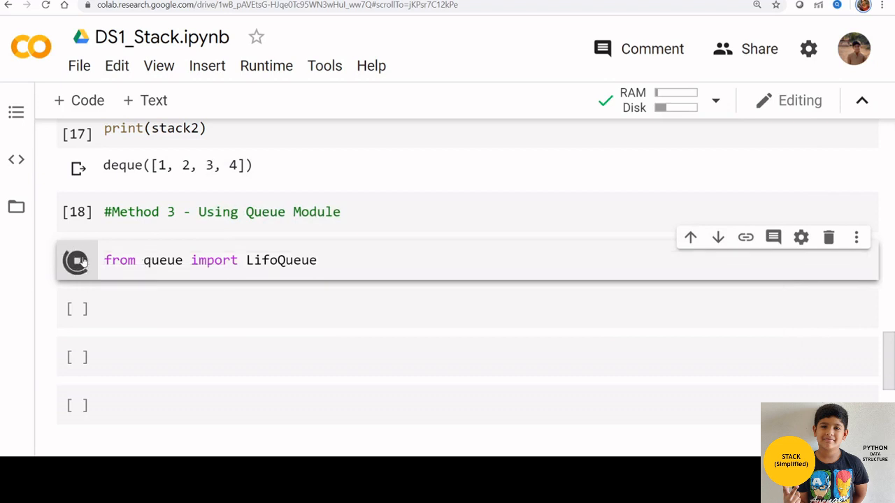
left_click(75, 259)
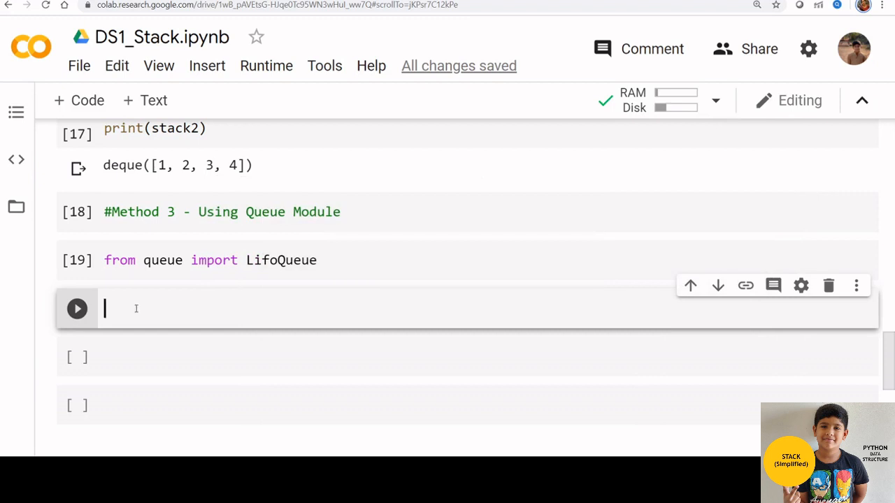
type("stack3 = LifoQueue()")
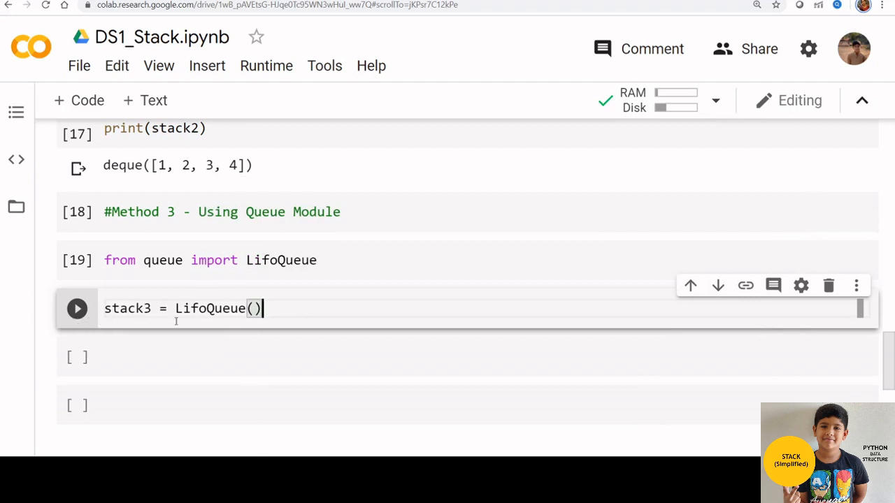
left_click(77, 310)
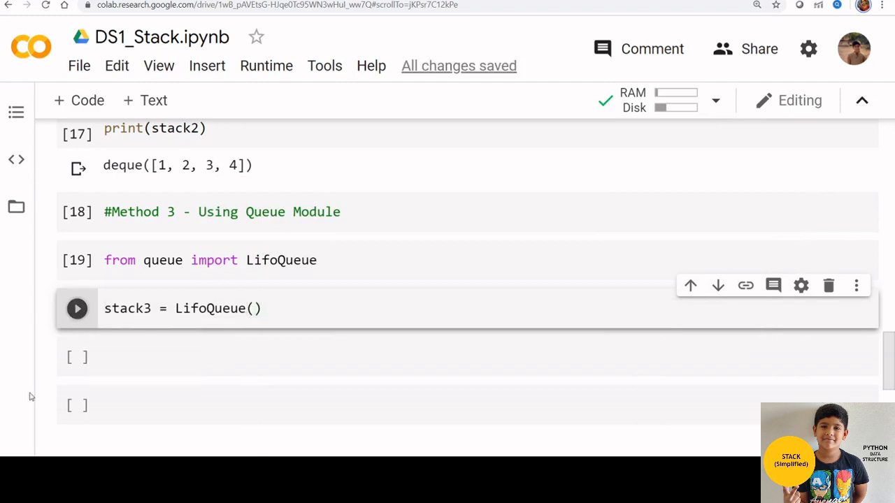
- Create stack3, put 1 through 5 onto it, and print the LifoQueue object
left_click(76, 309)
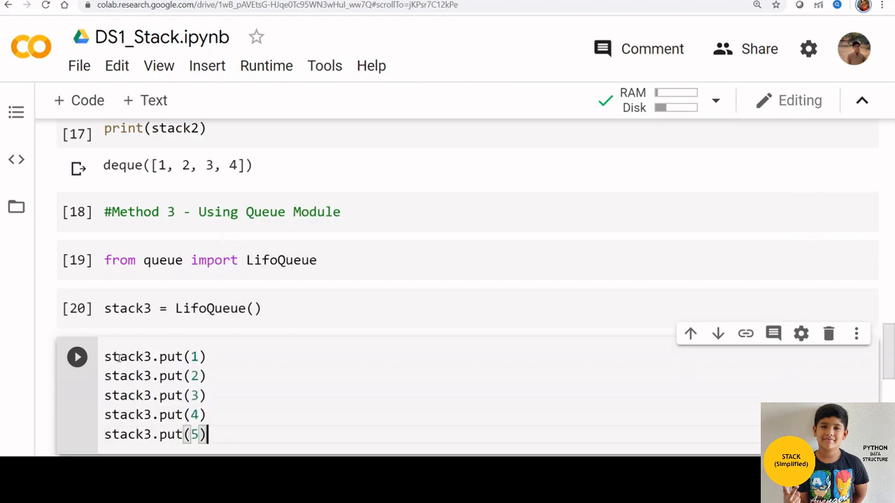
scroll("down", 3)
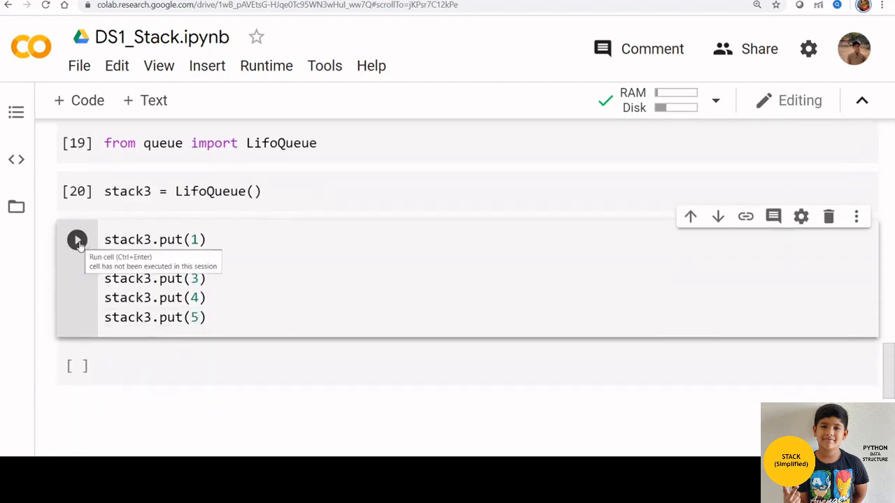
left_click(77, 239)
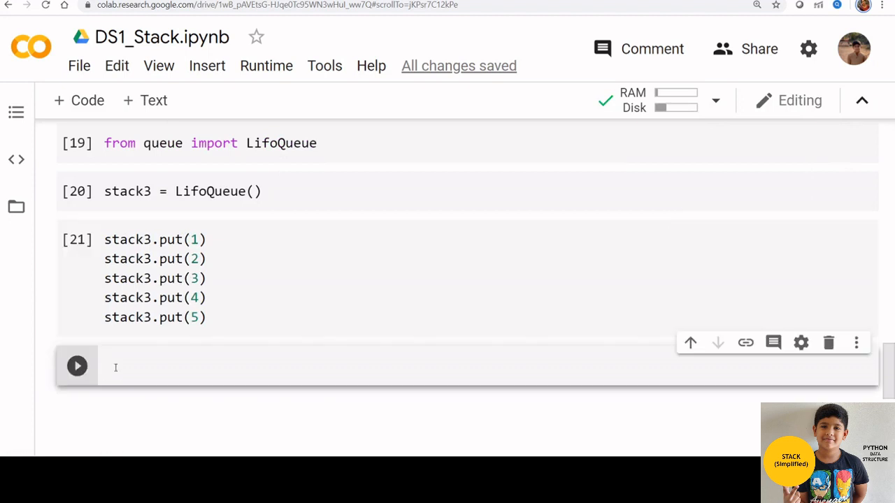
type("pr")
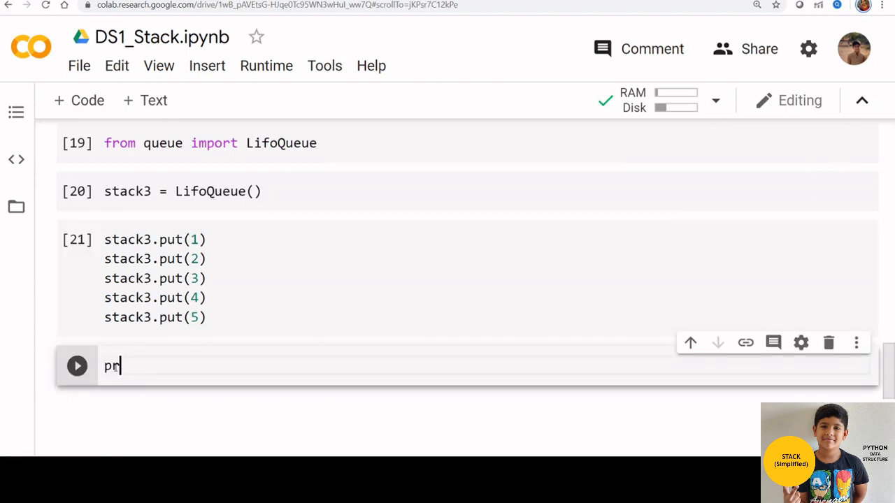
type("int(sta")
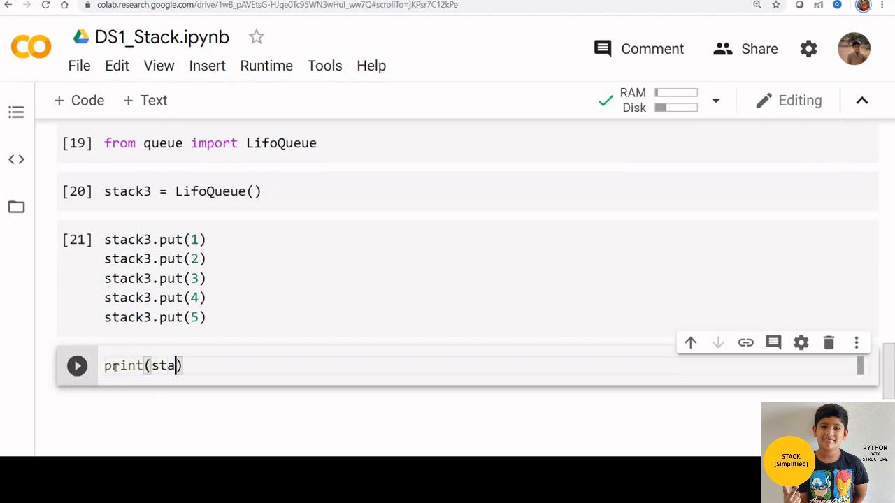
type("ck3")
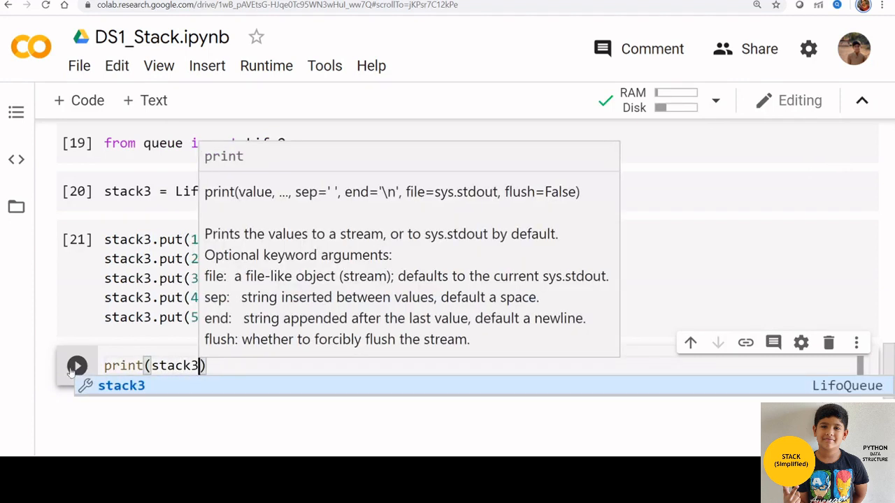
left_click(76, 366)
type("# removing last item")
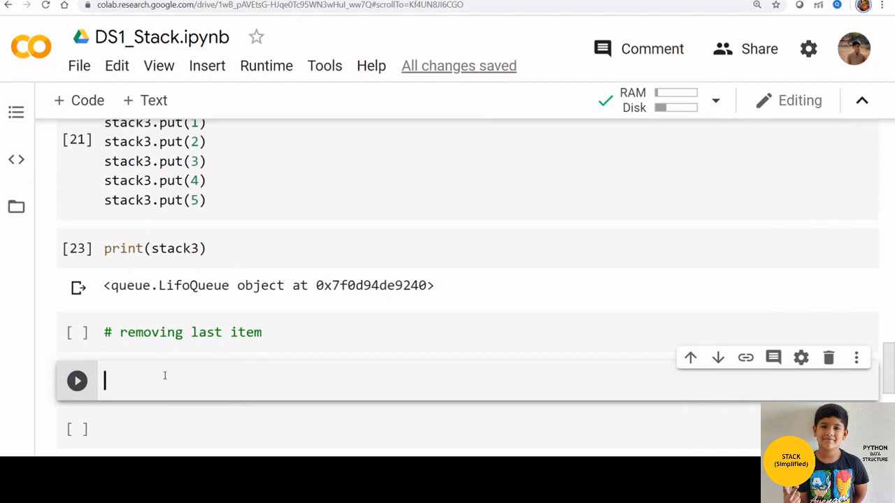
- Run stack3.get() to take the top item 5 off the LifoQueue
left_click(77, 381)
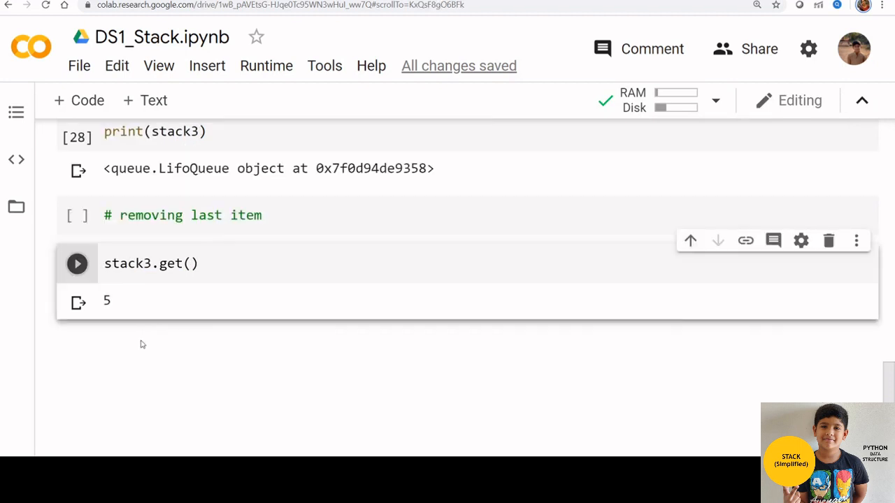
mouse_move(176, 277)
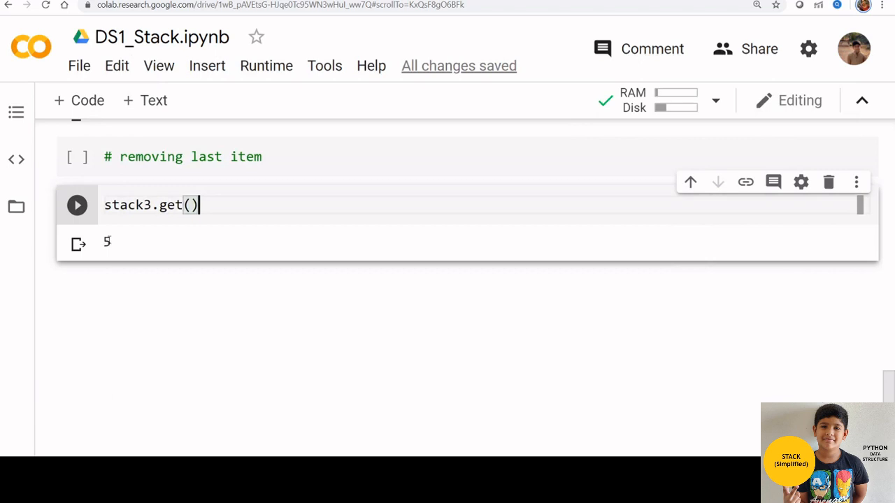
mouse_move(115, 285)
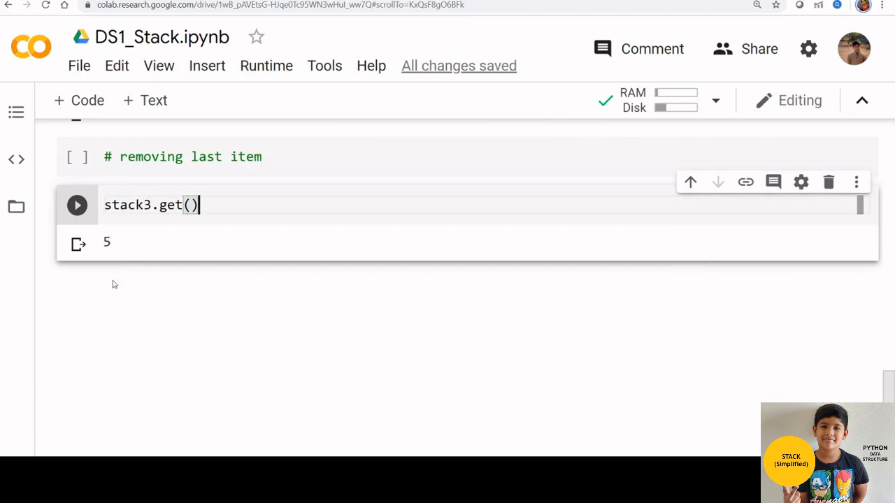